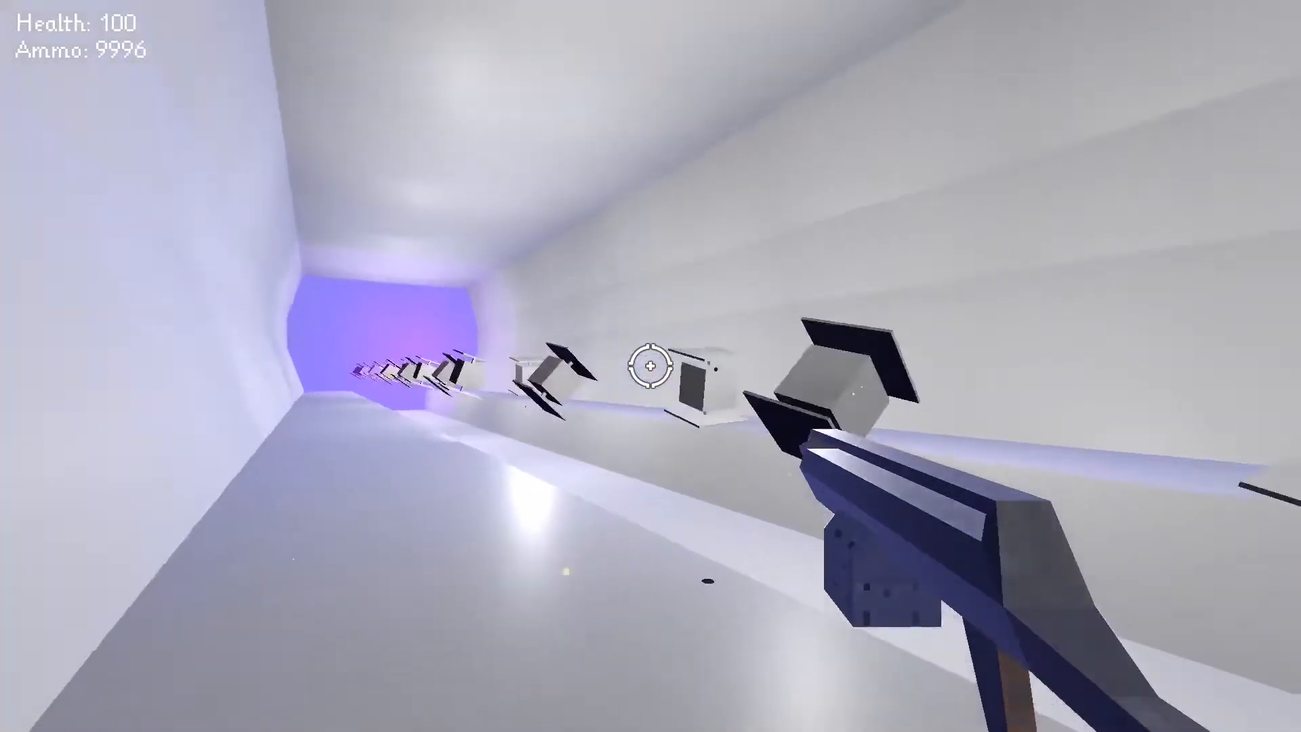
Fire the machine gun at the drone swarm coming down the white tunnel
{"action": "left_click", "coordinate": [651, 366]}
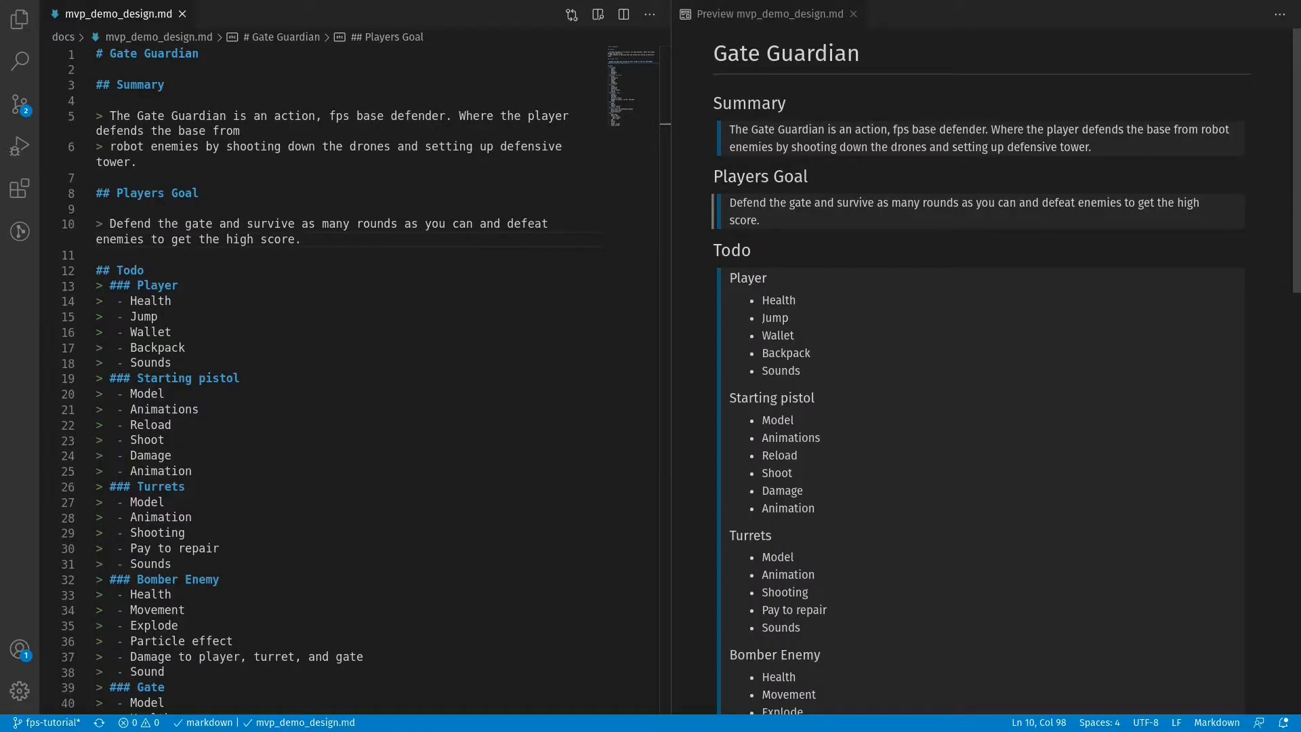
{"action": "scroll", "scroll_direction": "down", "scroll_amount": 3}
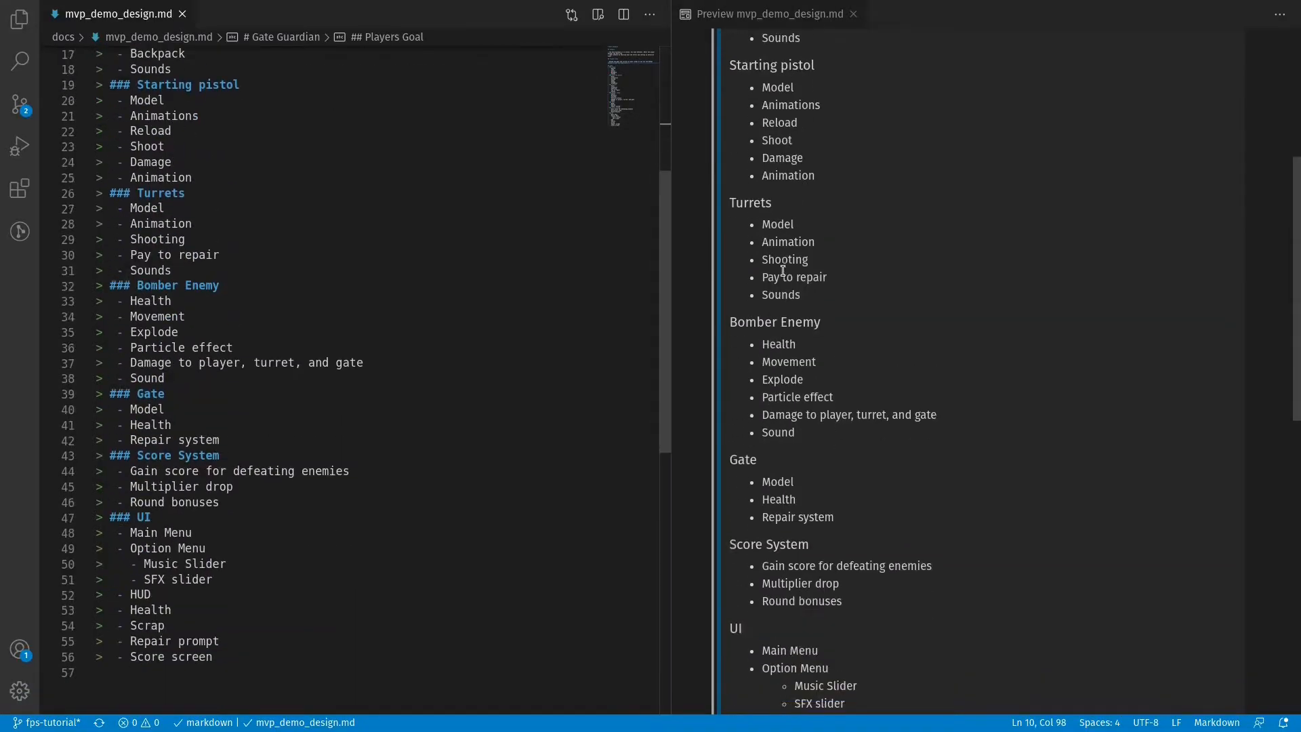
{"action": "scroll", "scroll_direction": "up", "scroll_amount": 3}
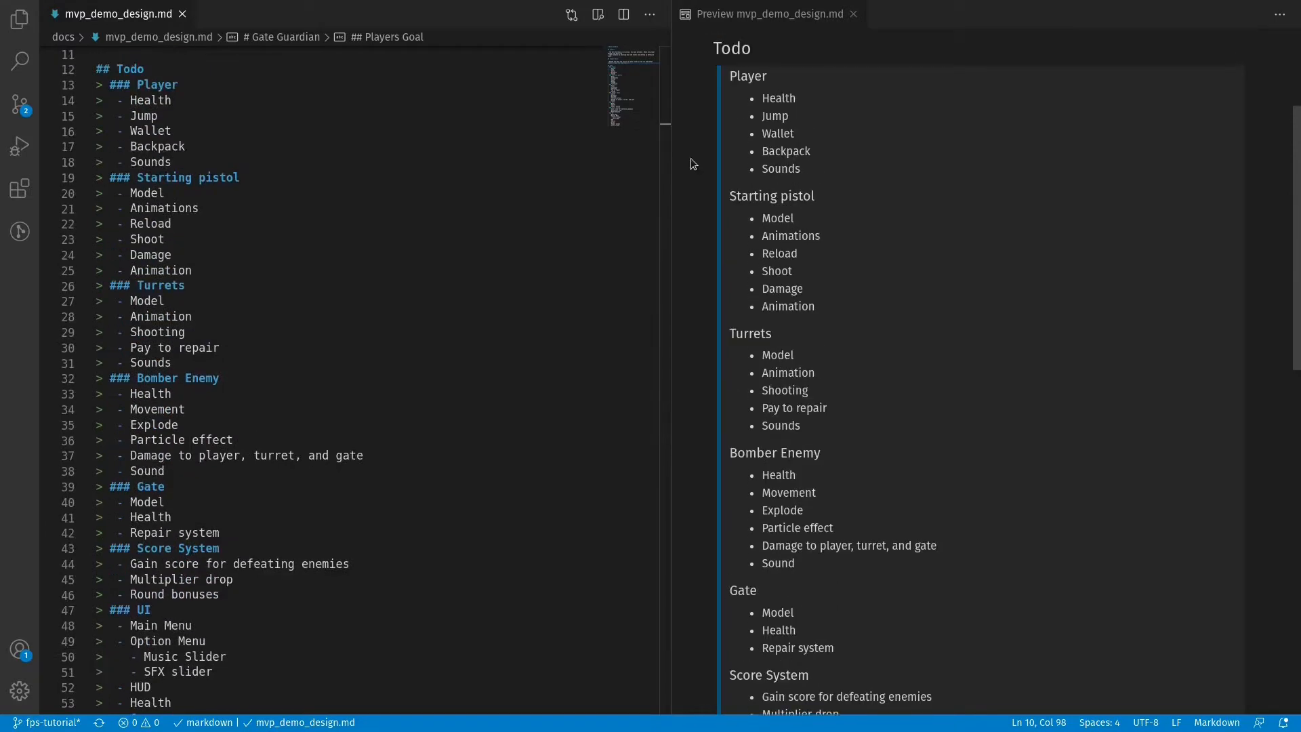
{"action": "scroll", "scroll_direction": "up", "scroll_amount": 3}
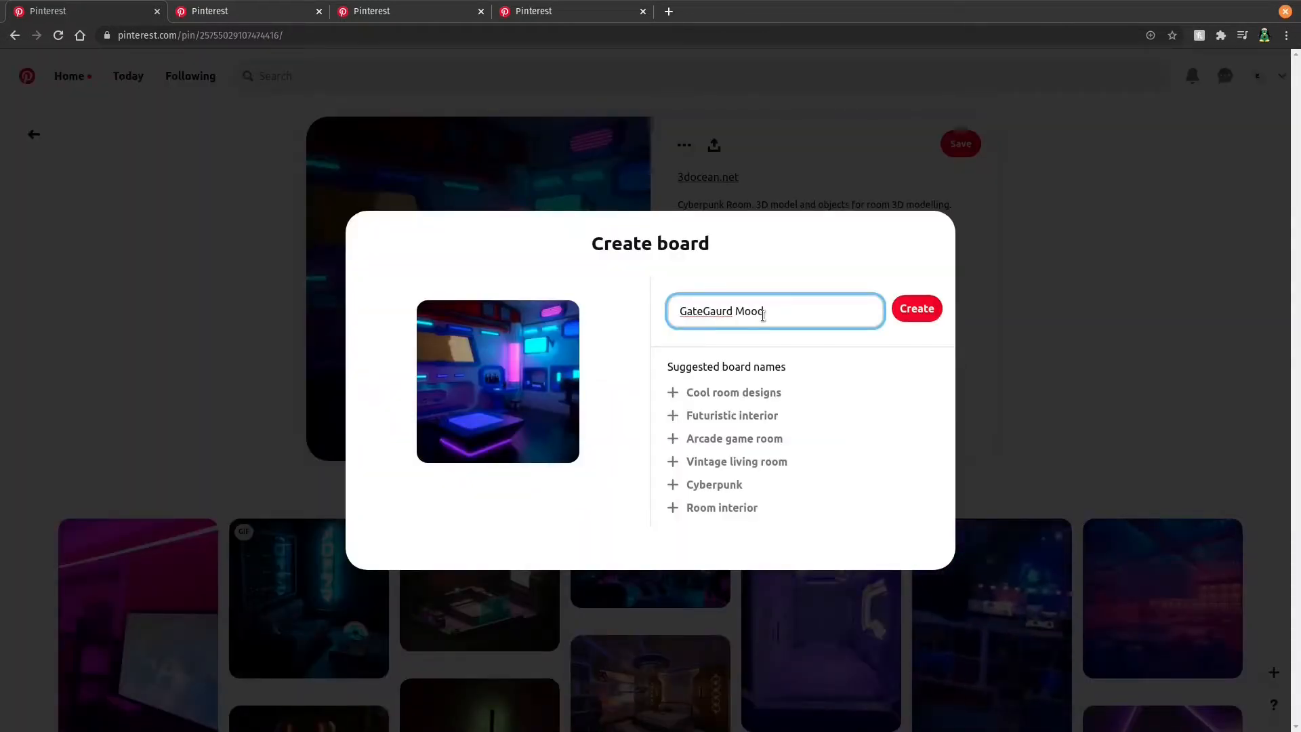
Confirm the GateGaurd Mood board, save the neon retro driving pin, and browse More like this
{"action": "left_click", "coordinate": [916, 307]}
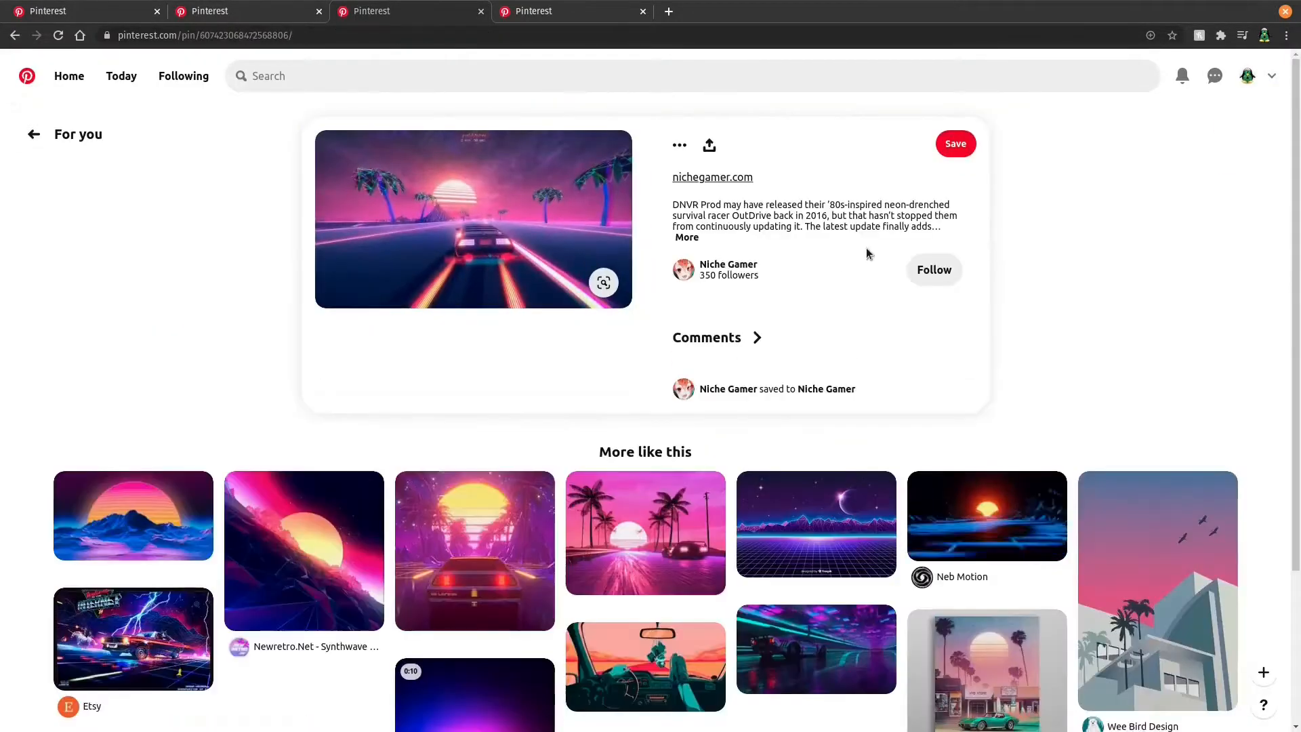
{"action": "left_click", "coordinate": [955, 144]}
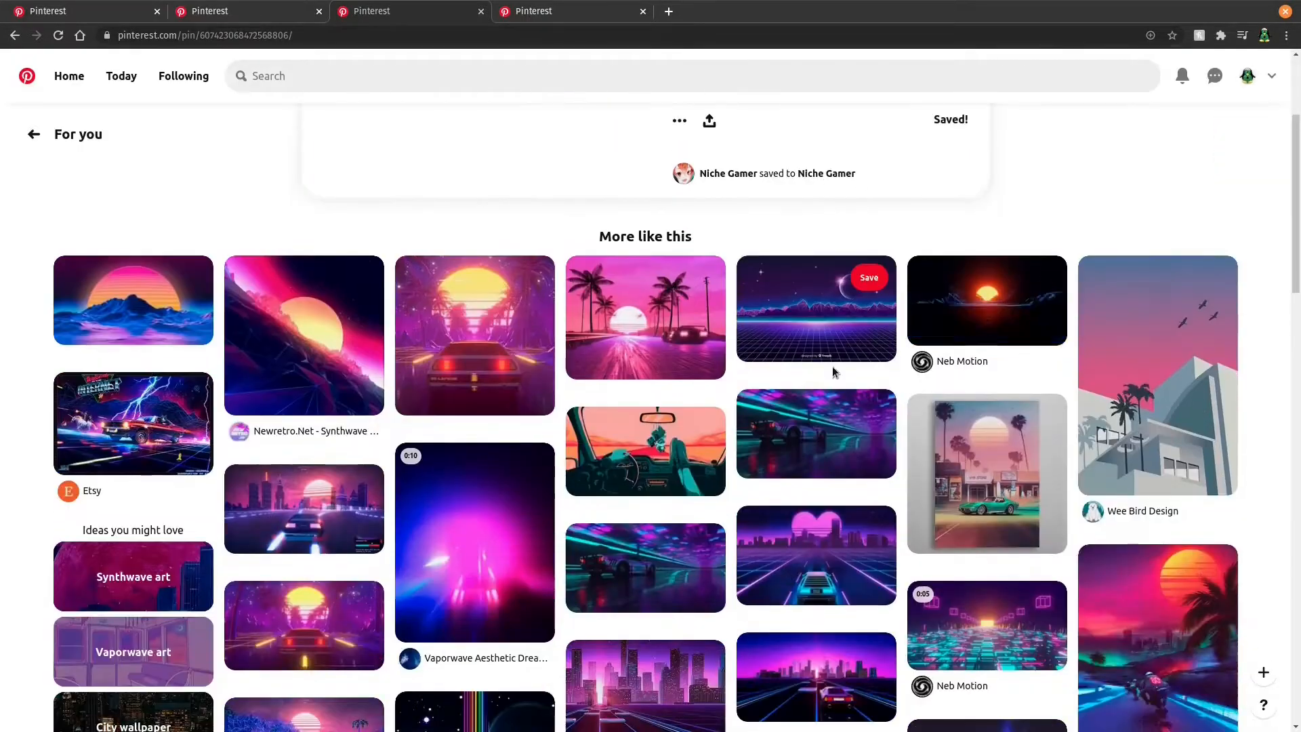
{"action": "scroll", "scroll_direction": "down", "scroll_amount": 3}
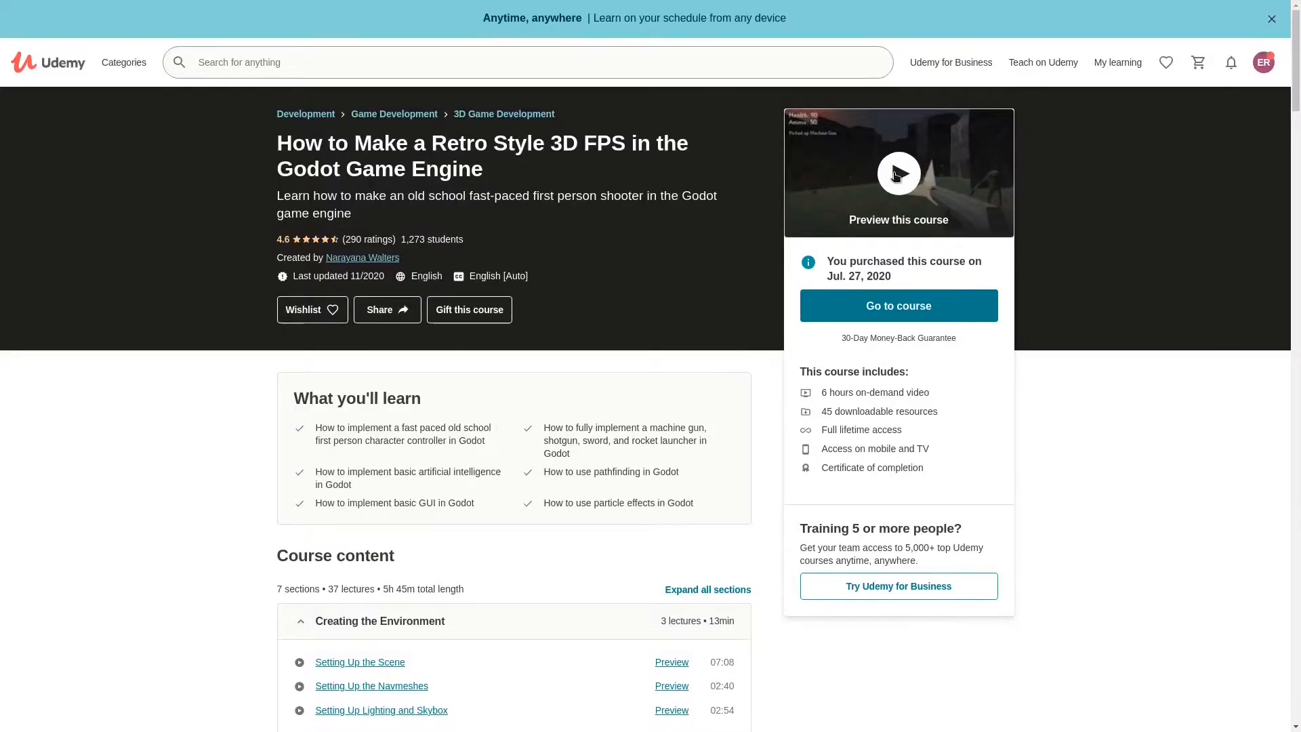
Open the retro-style 3D FPS Godot course preview and play the video
{"action": "left_click", "coordinate": [899, 173]}
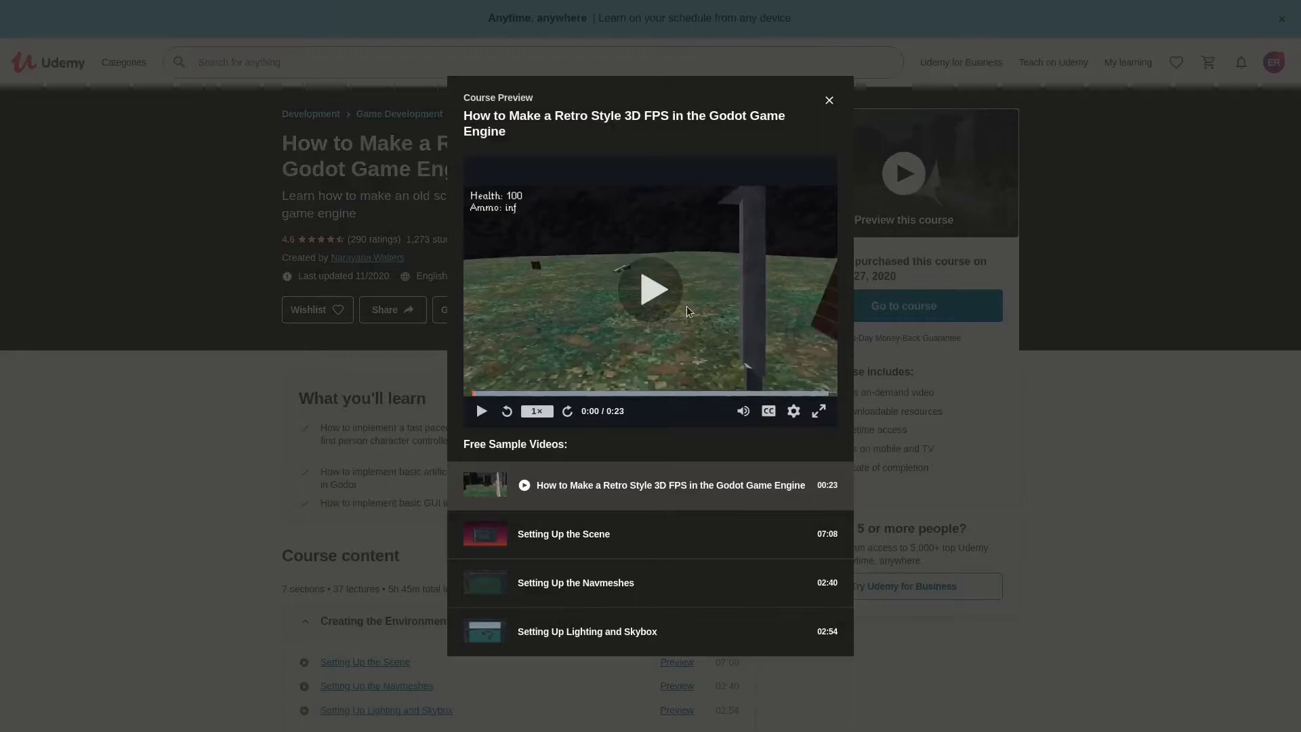
{"action": "left_click", "coordinate": [650, 289]}
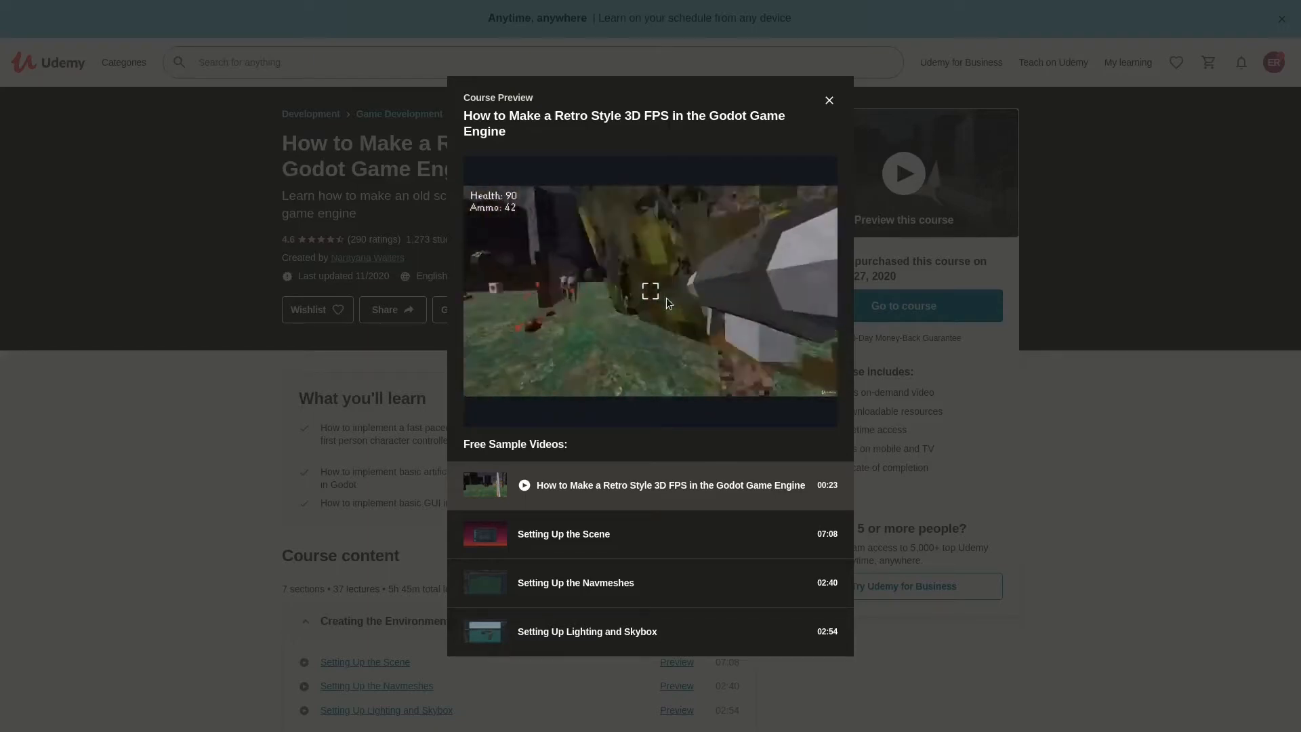
{"action": "left_click", "coordinate": [651, 290]}
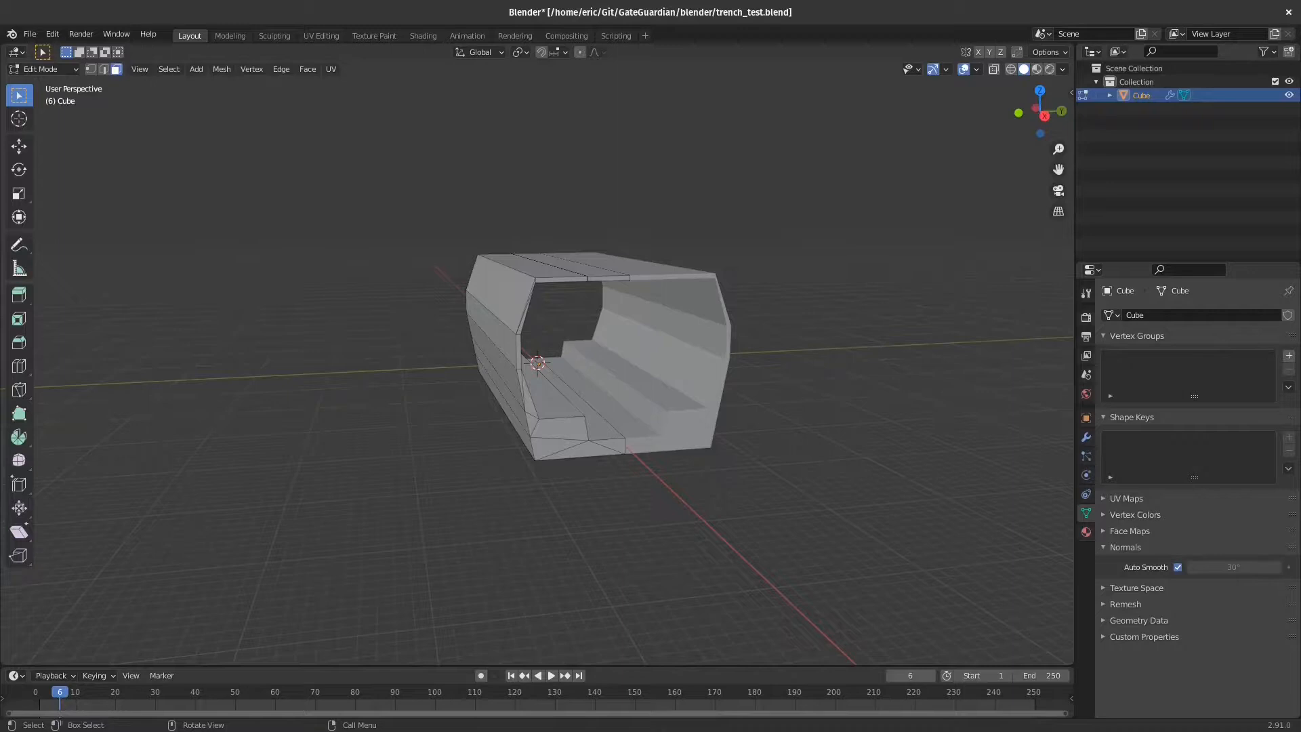
{"action": "mouse_move", "coordinate": [529, 556]}
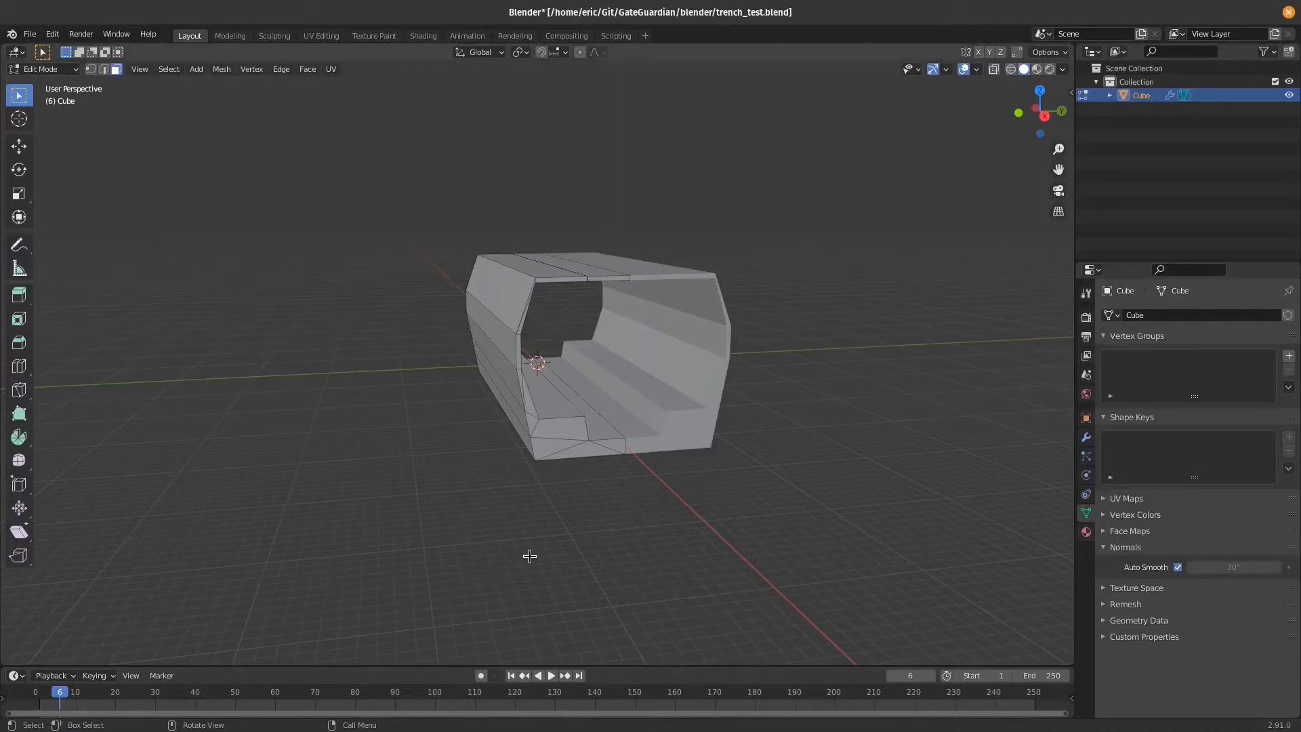
Triangulate the tunnel's left-half faces, then convert those triangles back into quads
{"action": "left_click", "coordinate": [531, 348]}
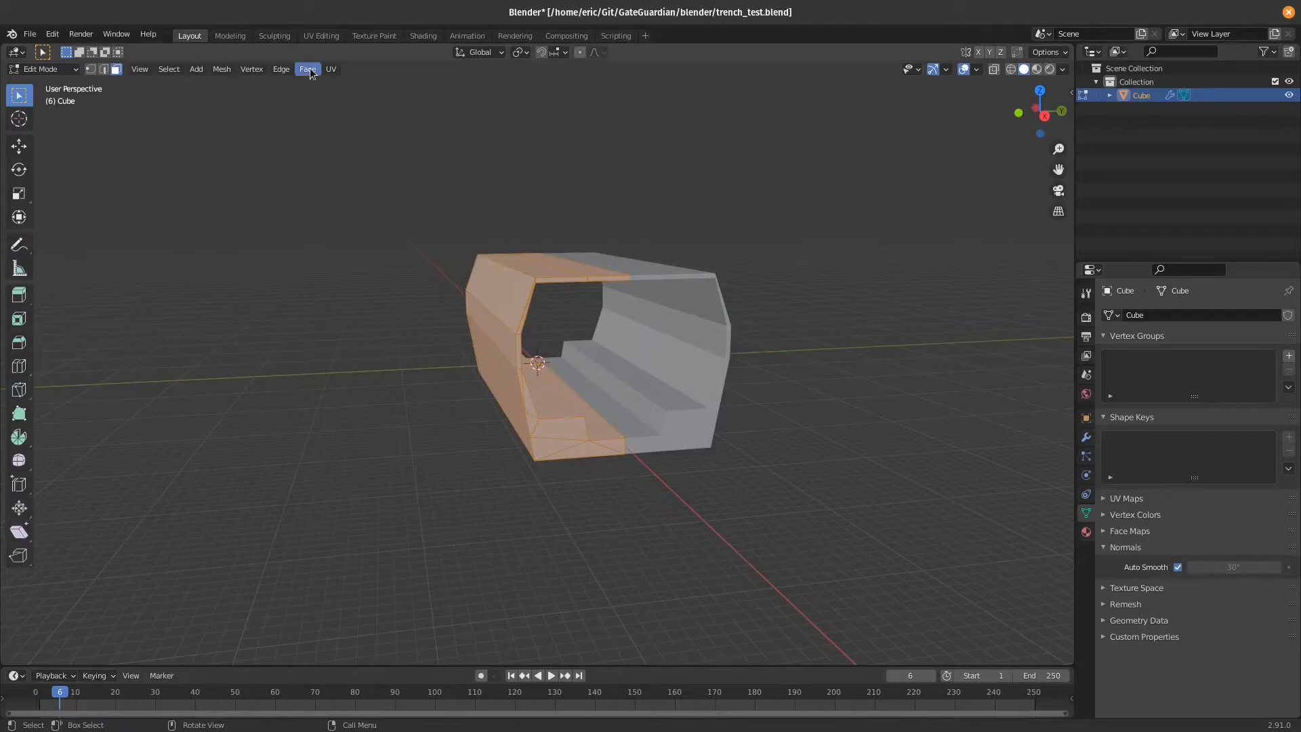
{"action": "left_click", "coordinate": [307, 69]}
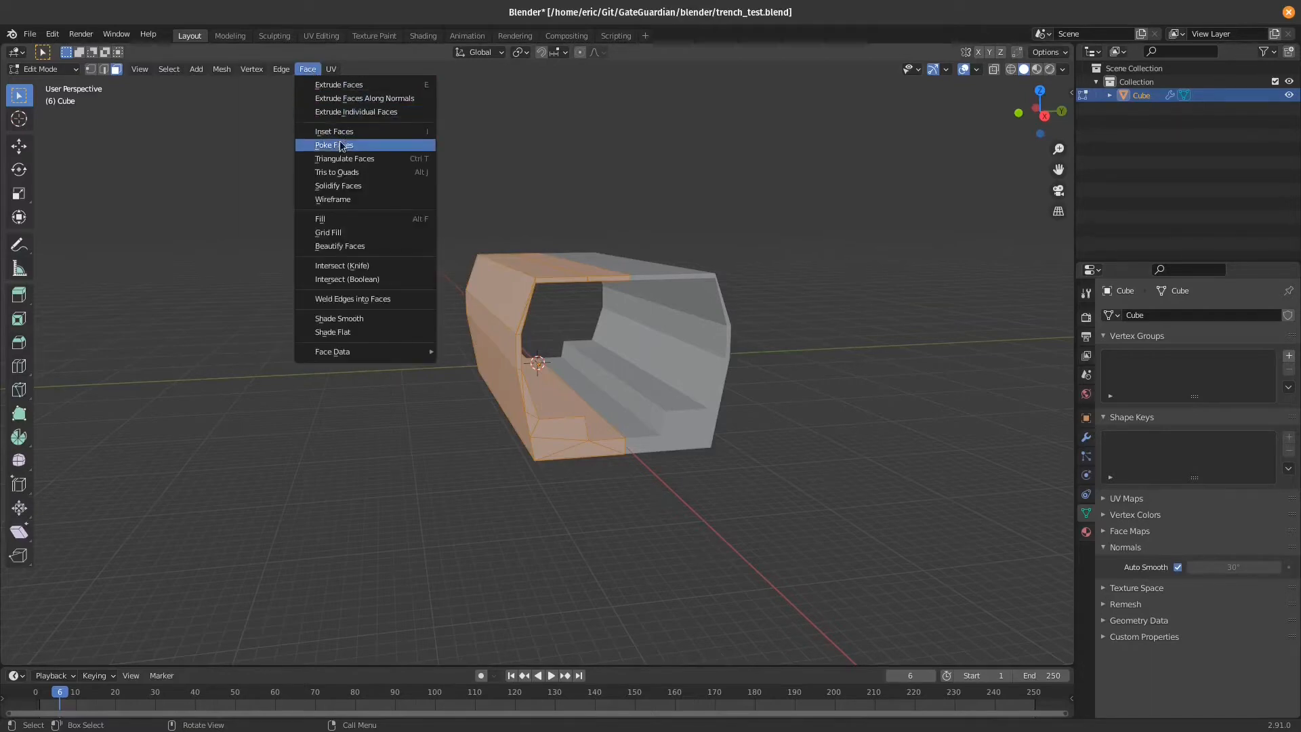
{"action": "mouse_move", "coordinate": [357, 159]}
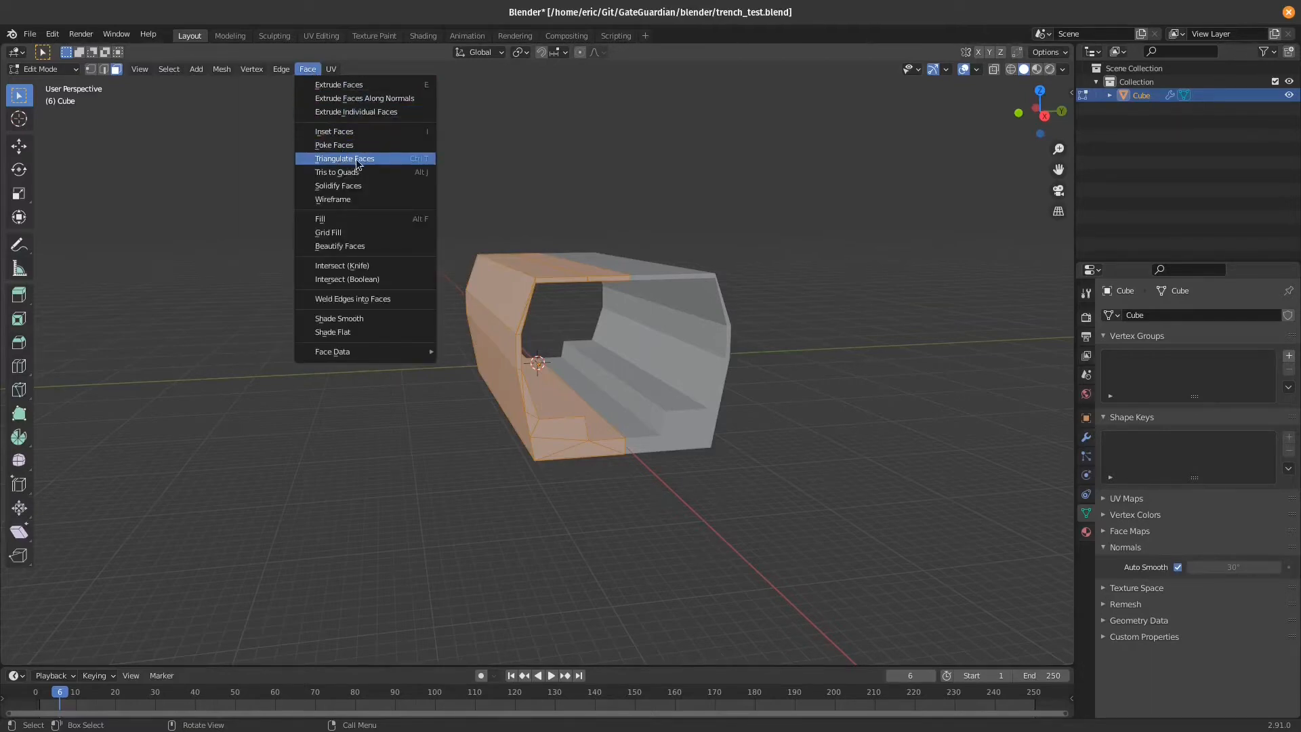
{"action": "left_click", "coordinate": [345, 159]}
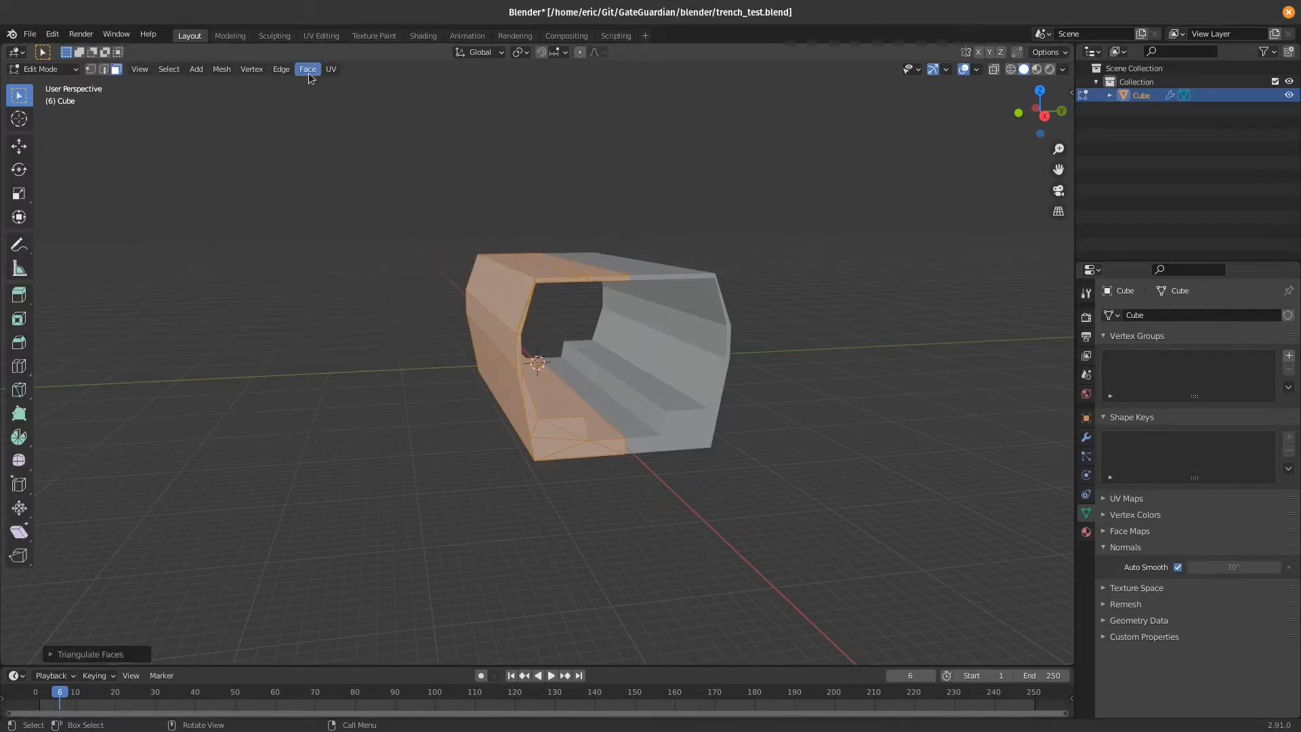
{"action": "left_click", "coordinate": [307, 69]}
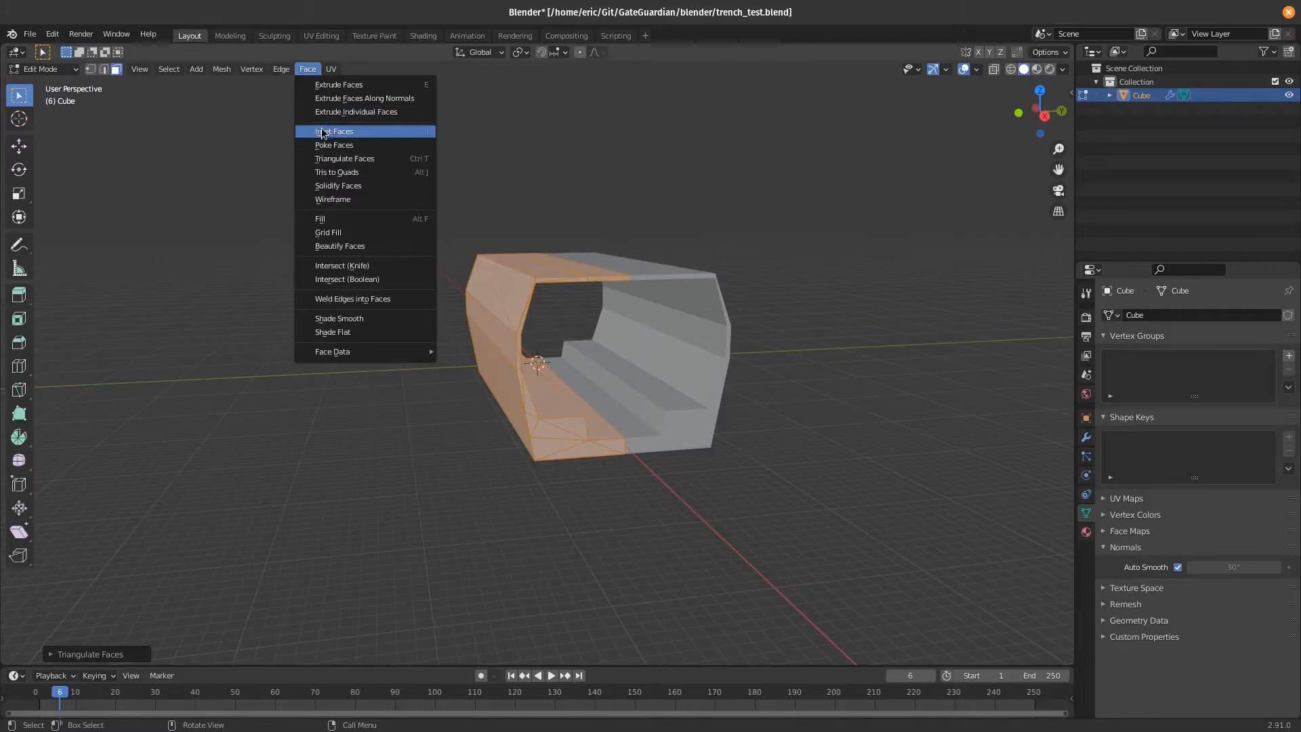
{"action": "left_click", "coordinate": [336, 171]}
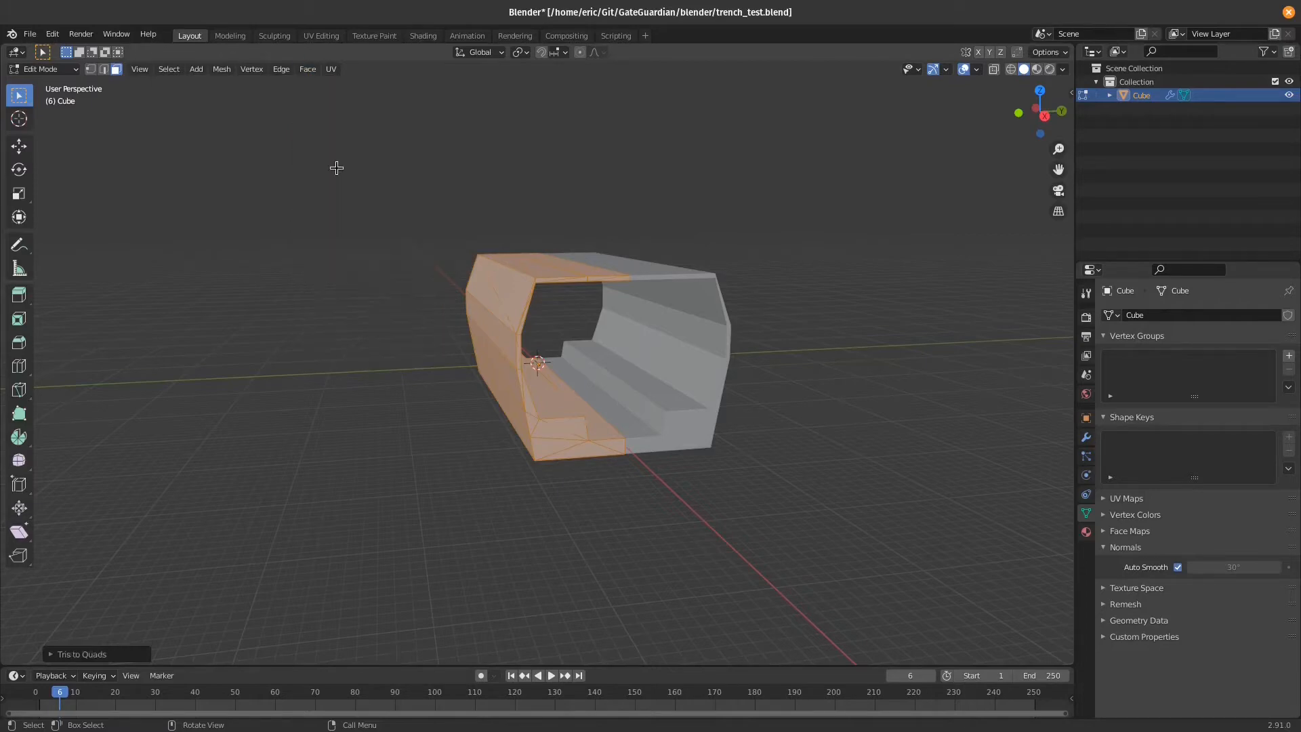
{"action": "mouse_move", "coordinate": [529, 500]}
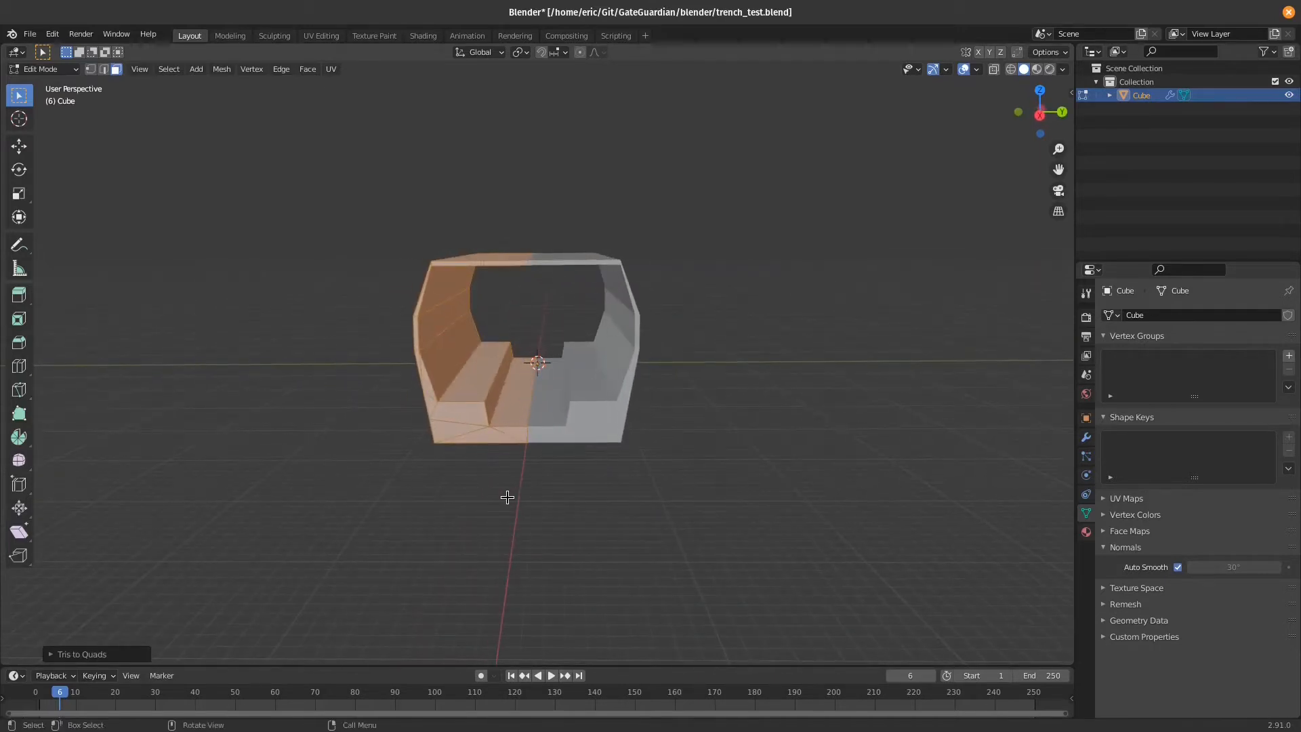
{"action": "mouse_move", "coordinate": [517, 493]}
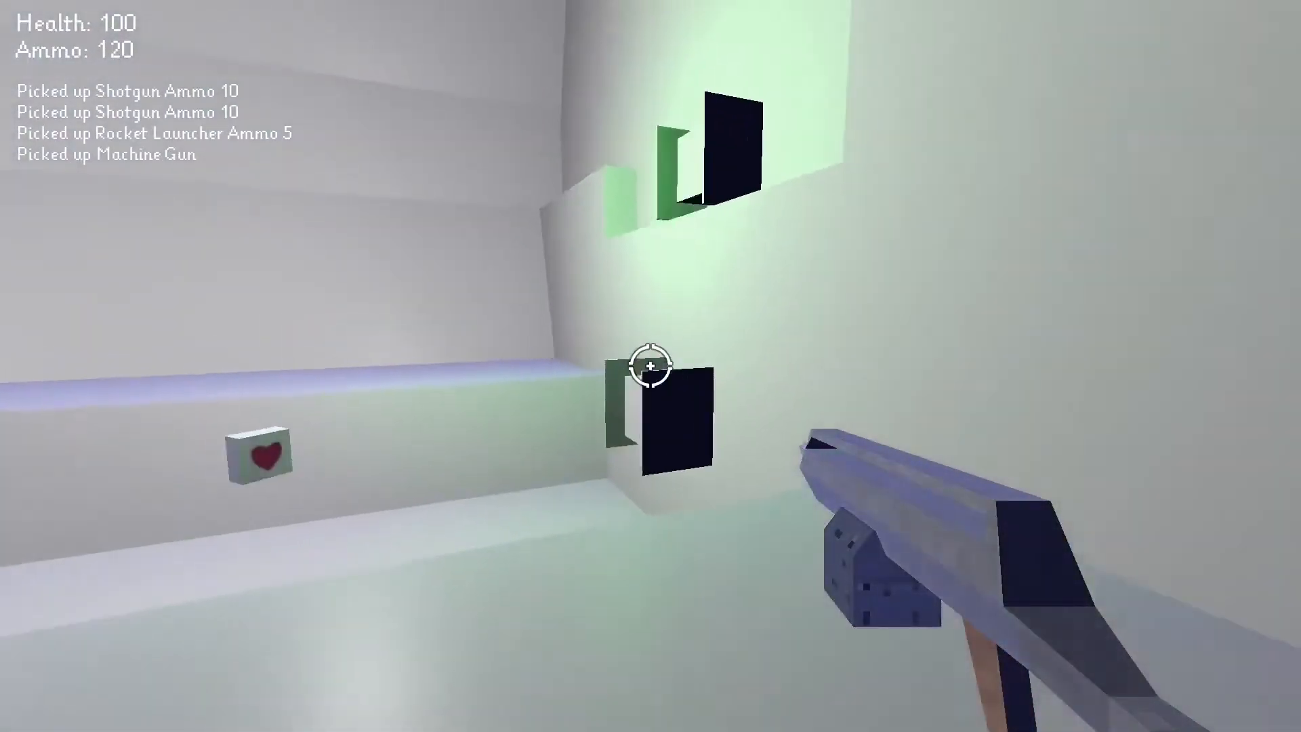
{"action": "mouse_move", "coordinate": [647, 366]}
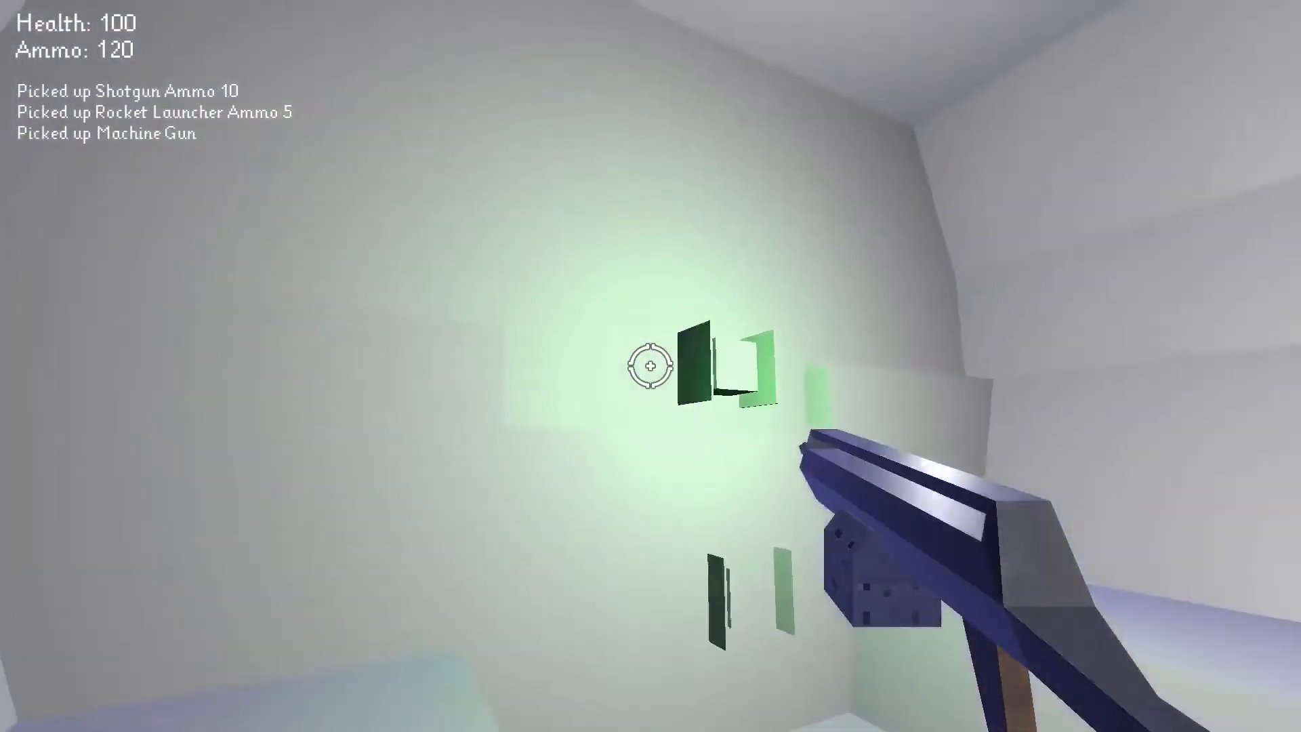
Shoot the machine gun at the tunnel wall targets
{"action": "left_click", "coordinate": [651, 366]}
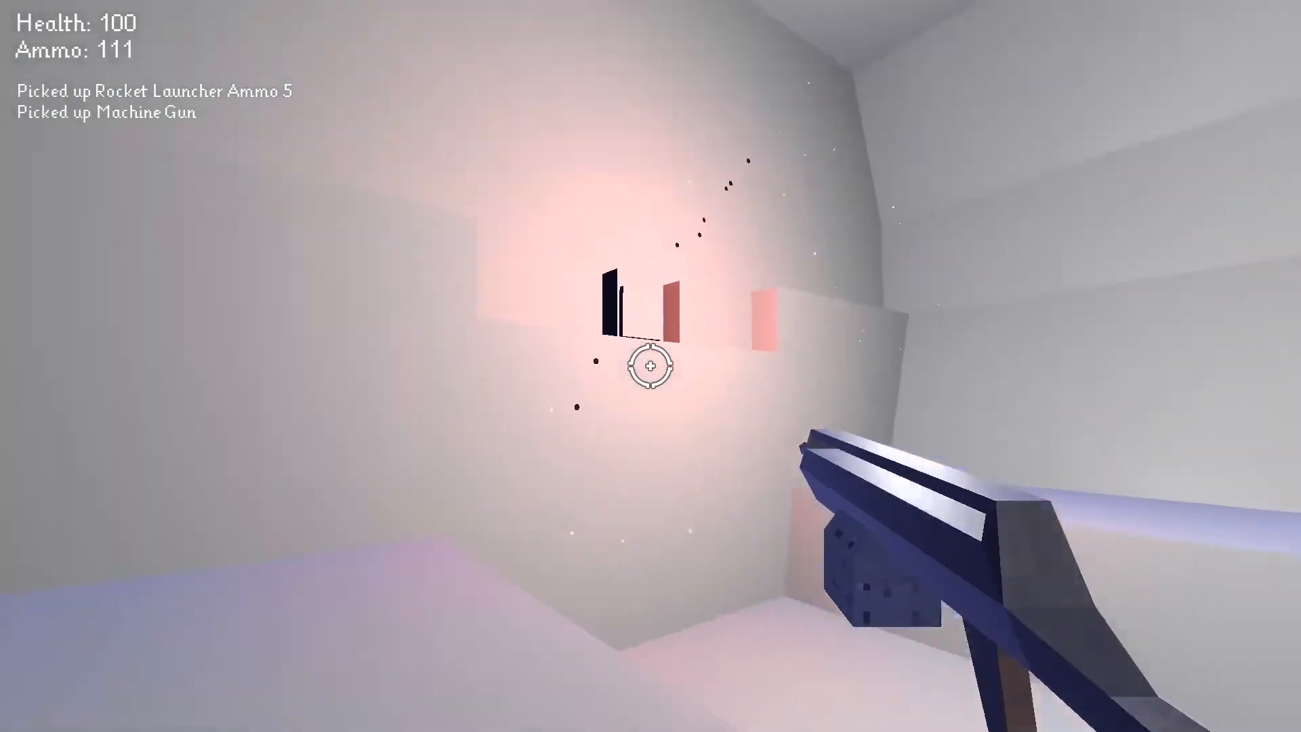
{"action": "mouse_move", "coordinate": [650, 372]}
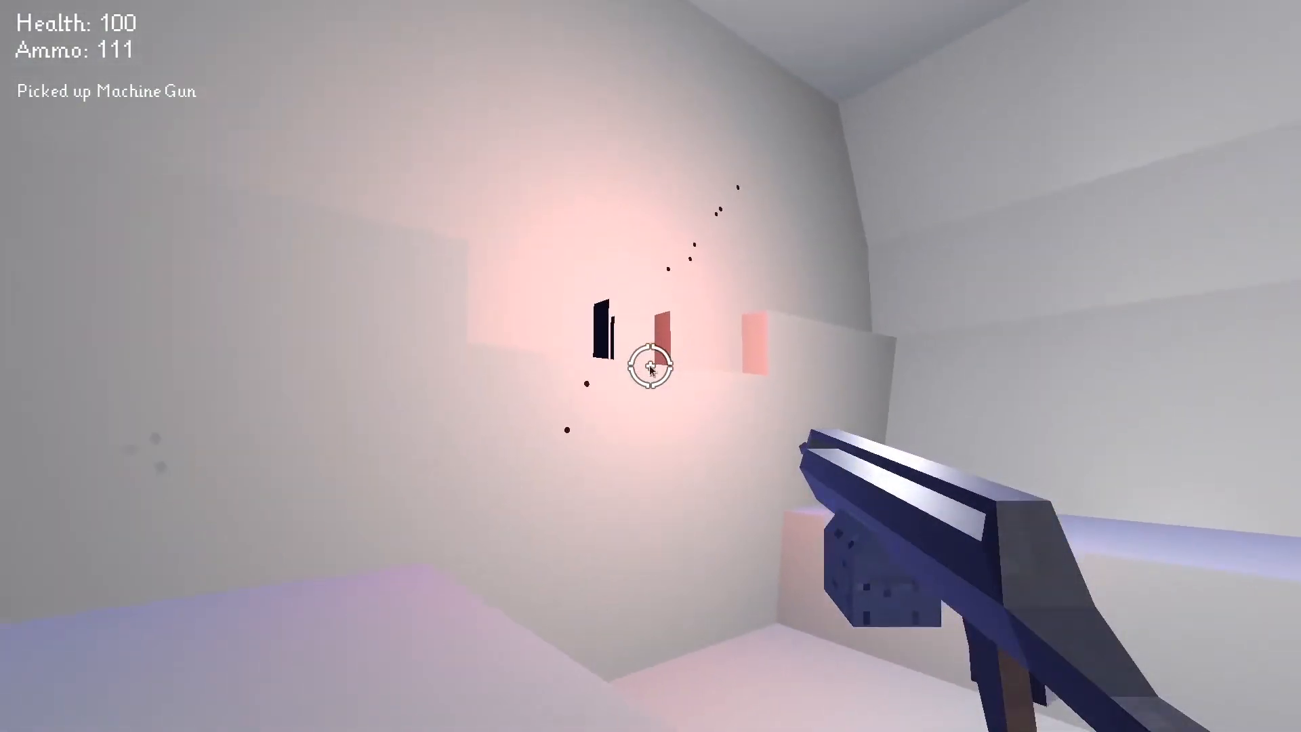
{"action": "left_click", "coordinate": [1132, 39]}
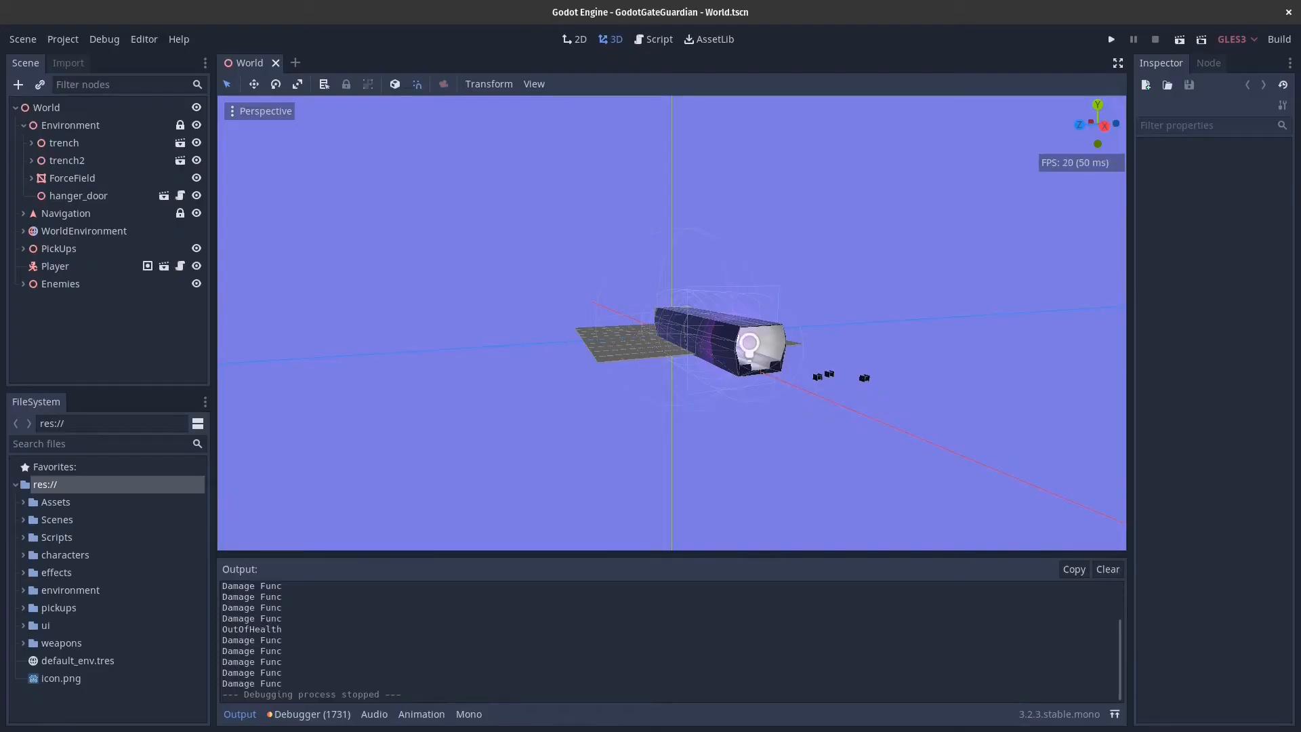
Stop the running Gate Guardian session to return to World.tscn
{"action": "left_click", "coordinate": [1110, 40]}
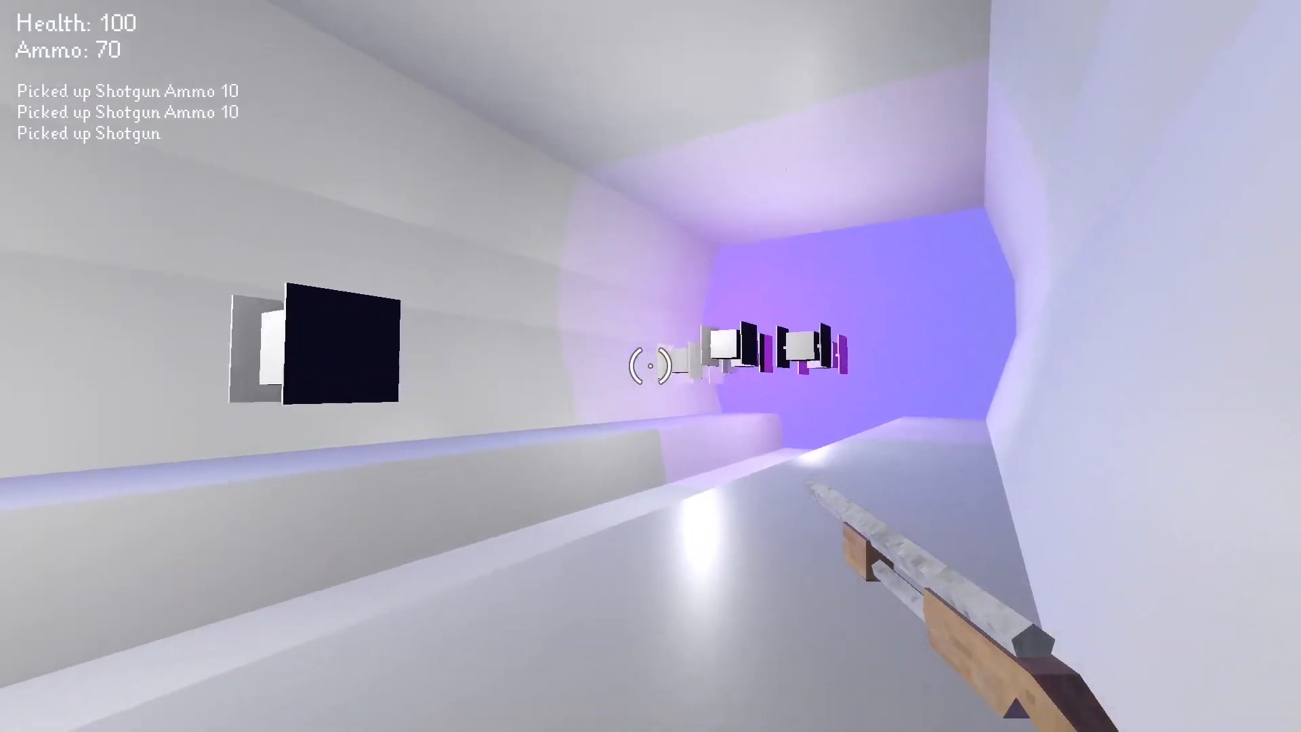
Fire repeatedly at the purple drone swarm until the last drone is finished off
{"action": "left_click", "coordinate": [651, 366]}
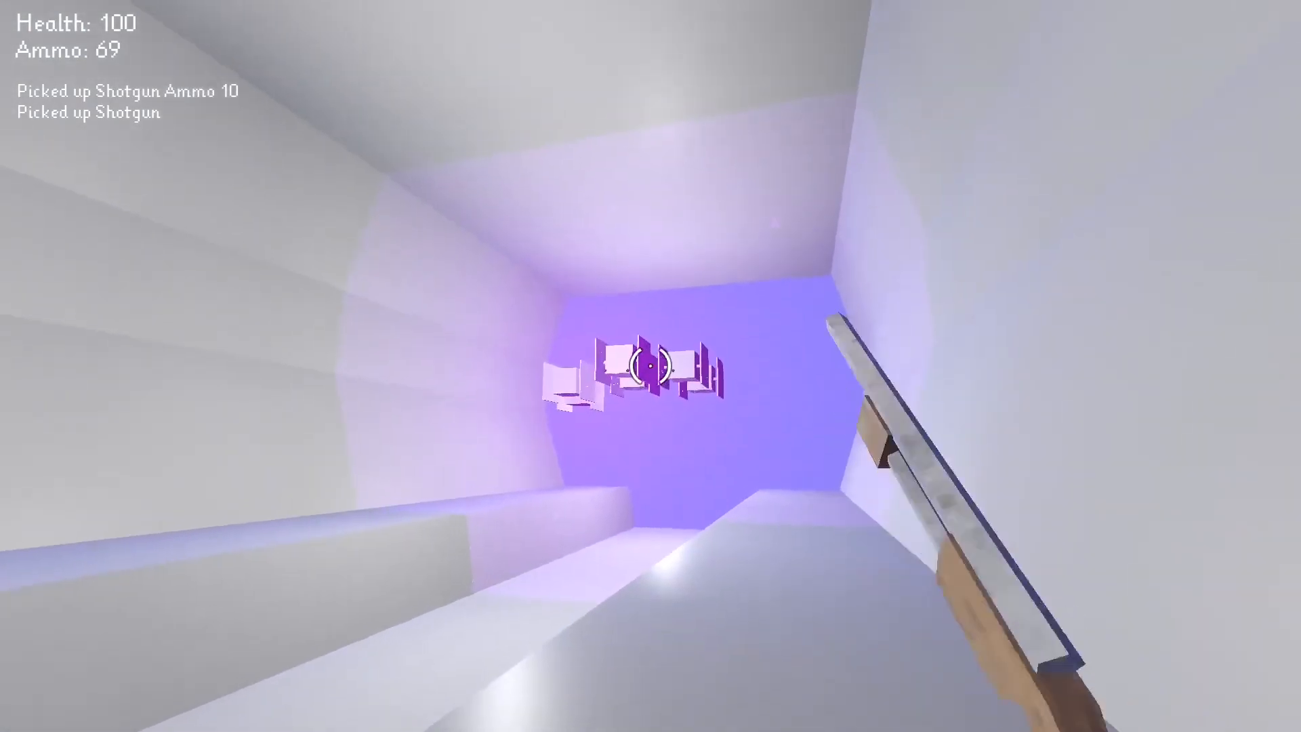
{"action": "left_click", "coordinate": [651, 366]}
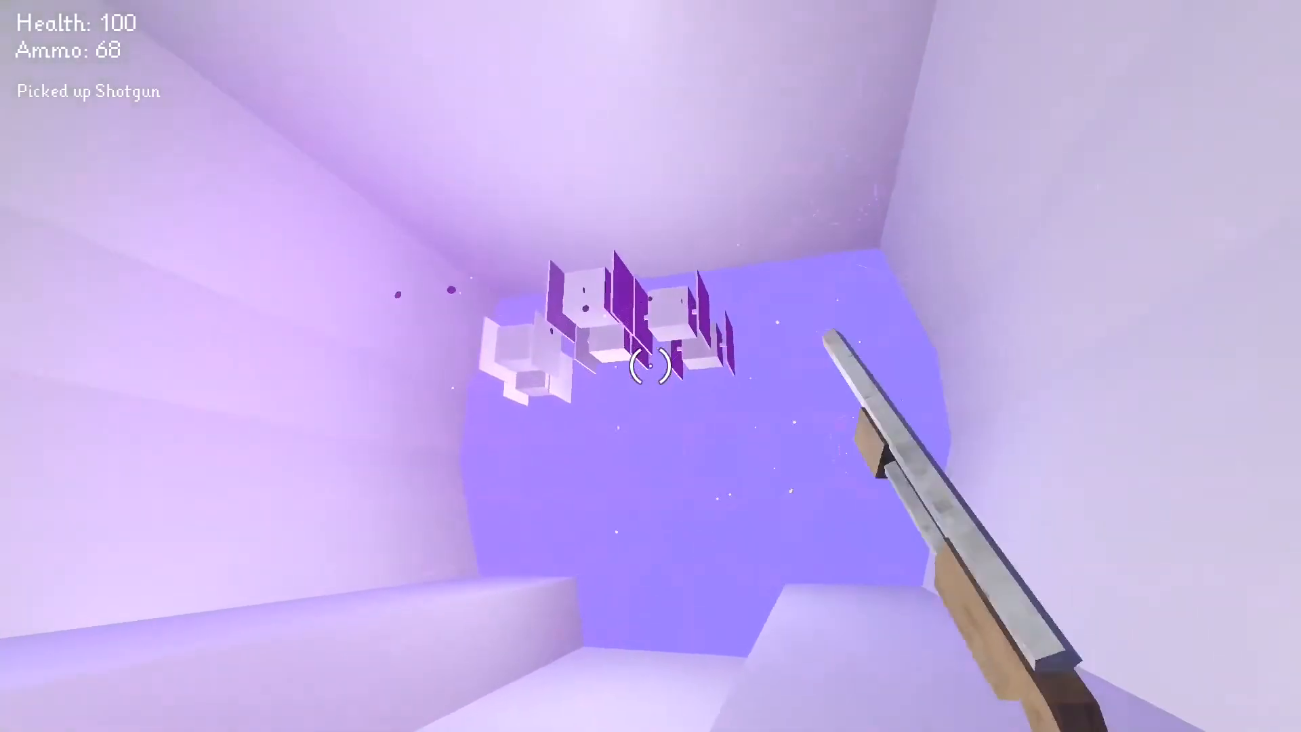
{"action": "left_click", "coordinate": [650, 366]}
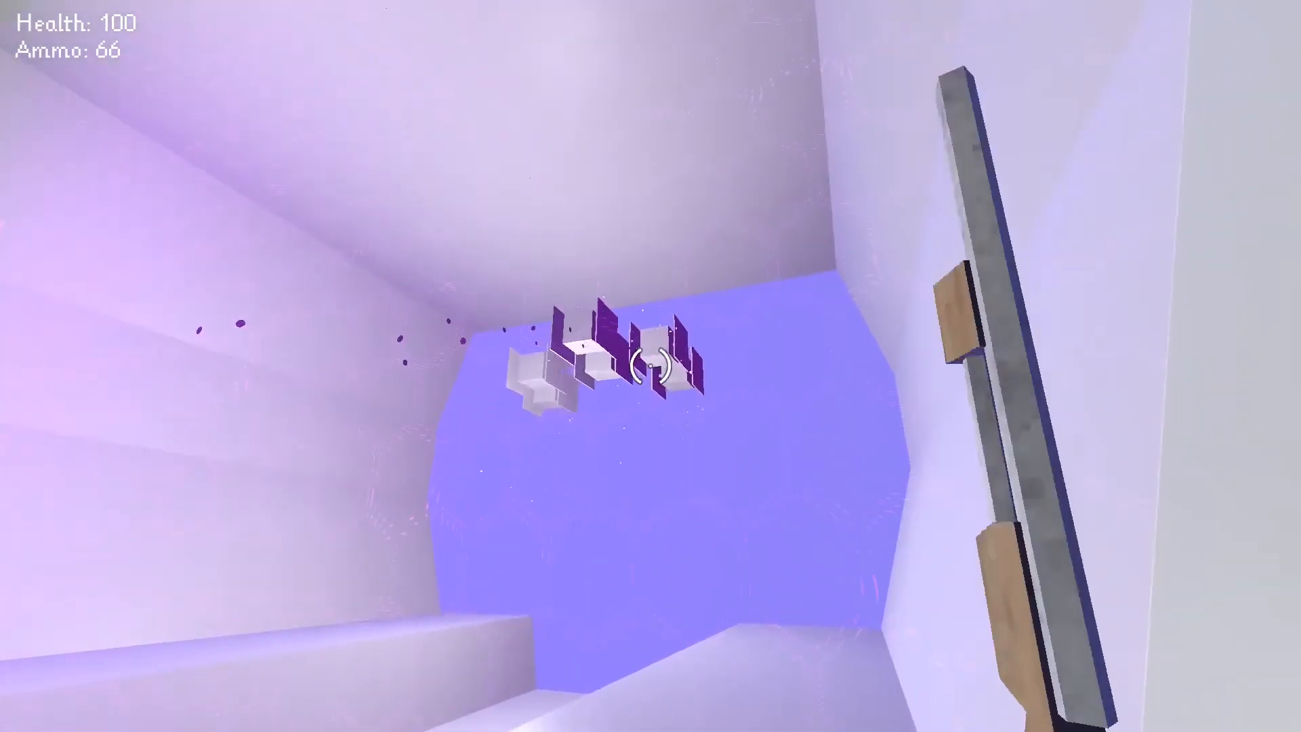
{"action": "left_click", "coordinate": [651, 366]}
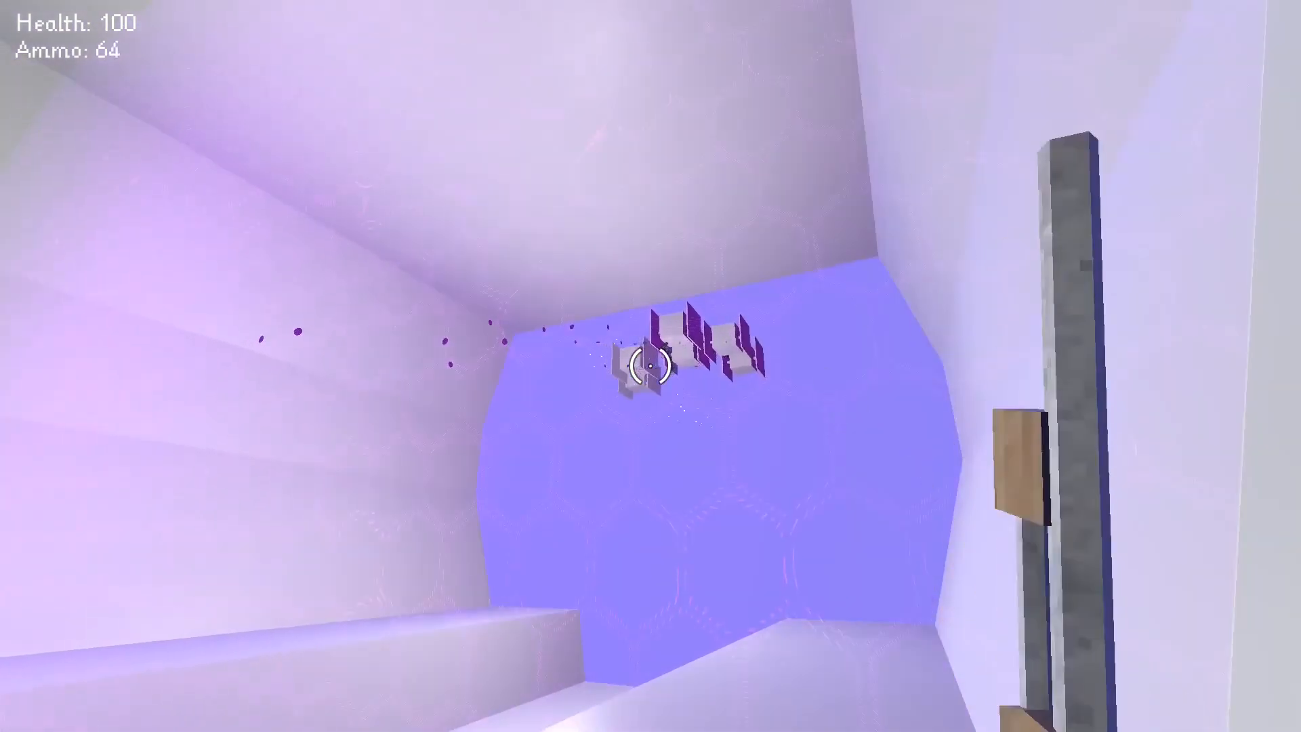
{"action": "left_click", "coordinate": [651, 366]}
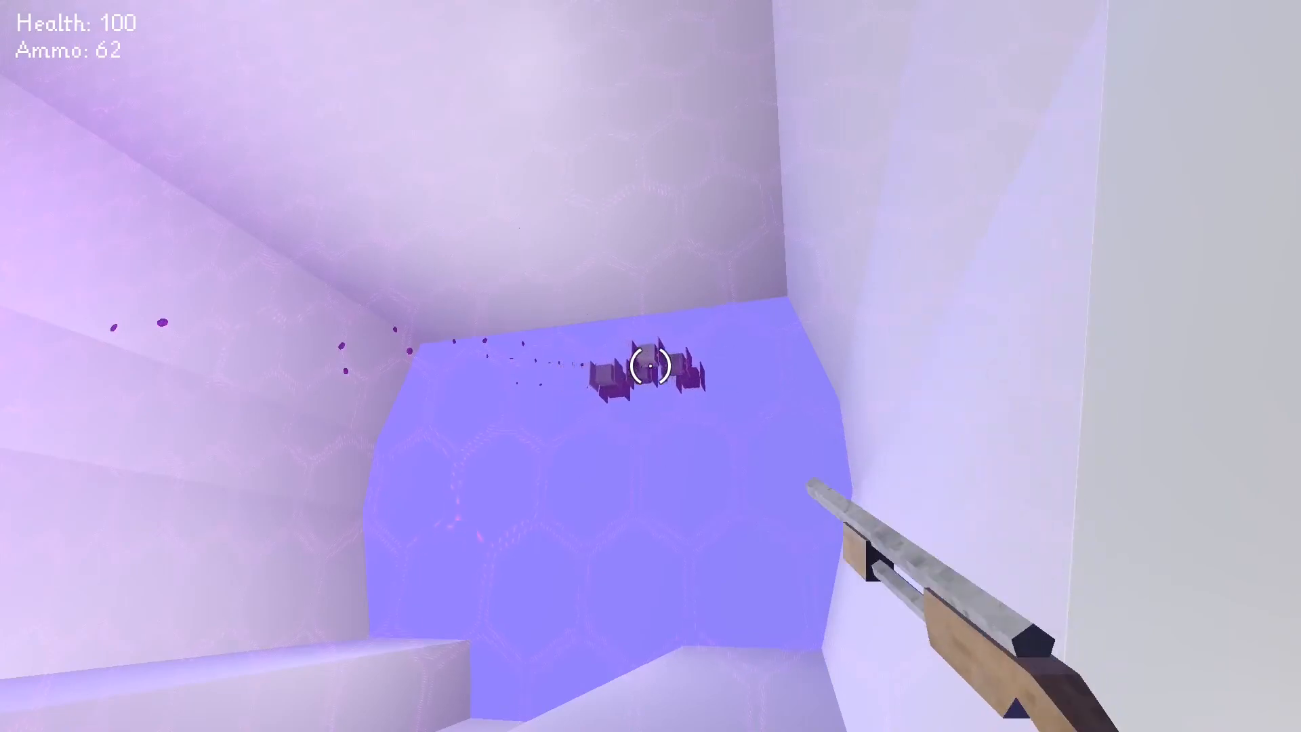
{"action": "left_click", "coordinate": [651, 366]}
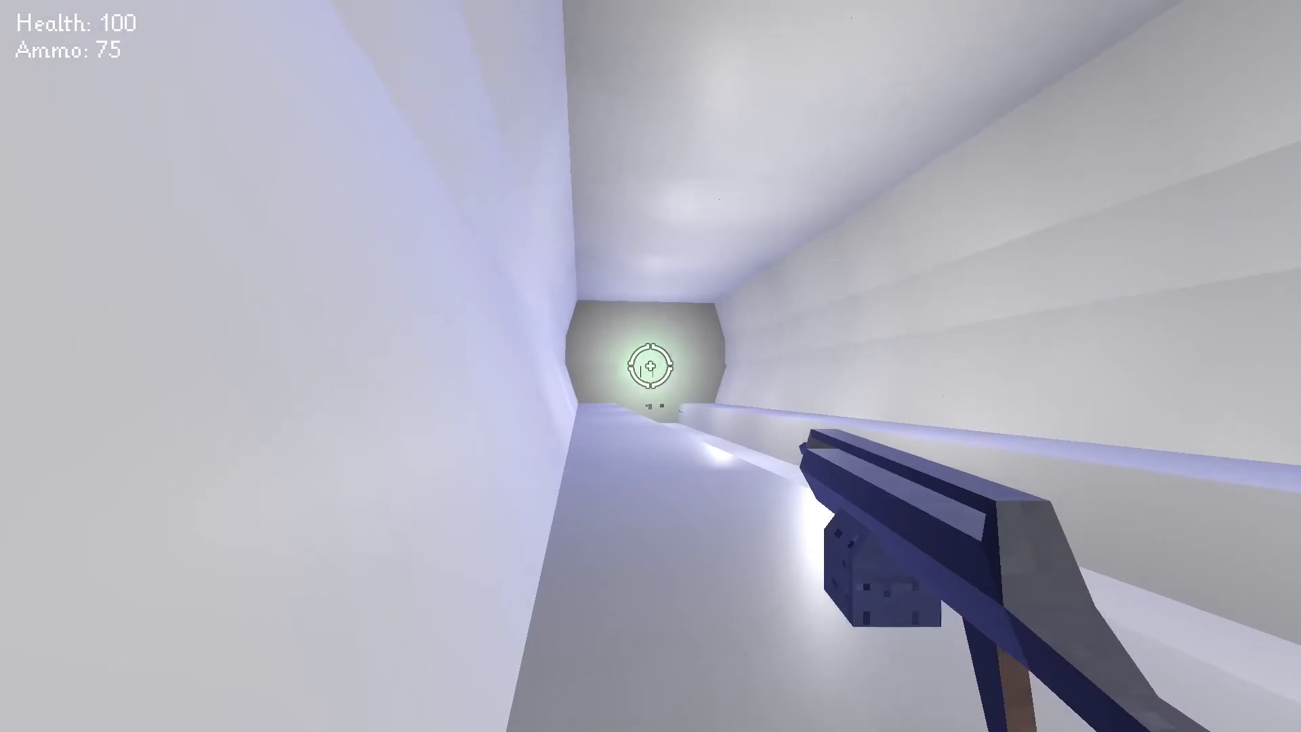
{"action": "left_click", "coordinate": [651, 366]}
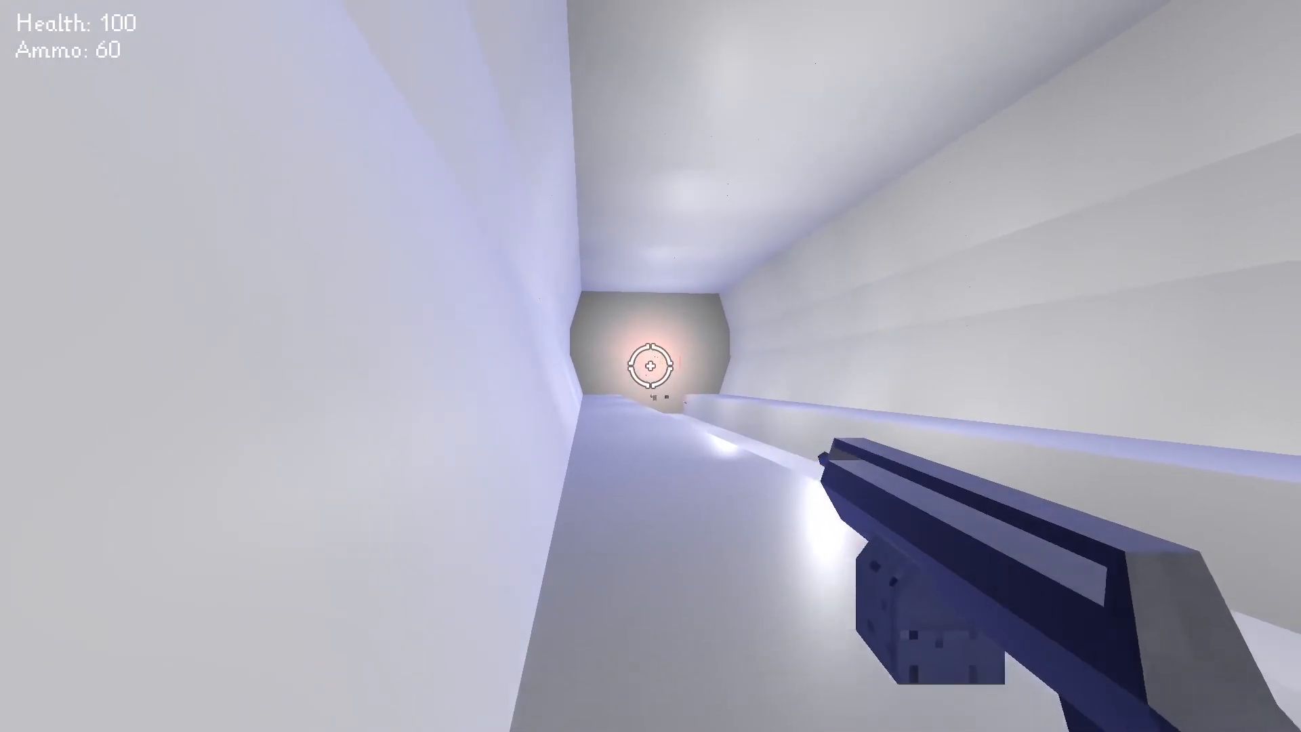
{"action": "left_click", "coordinate": [651, 366]}
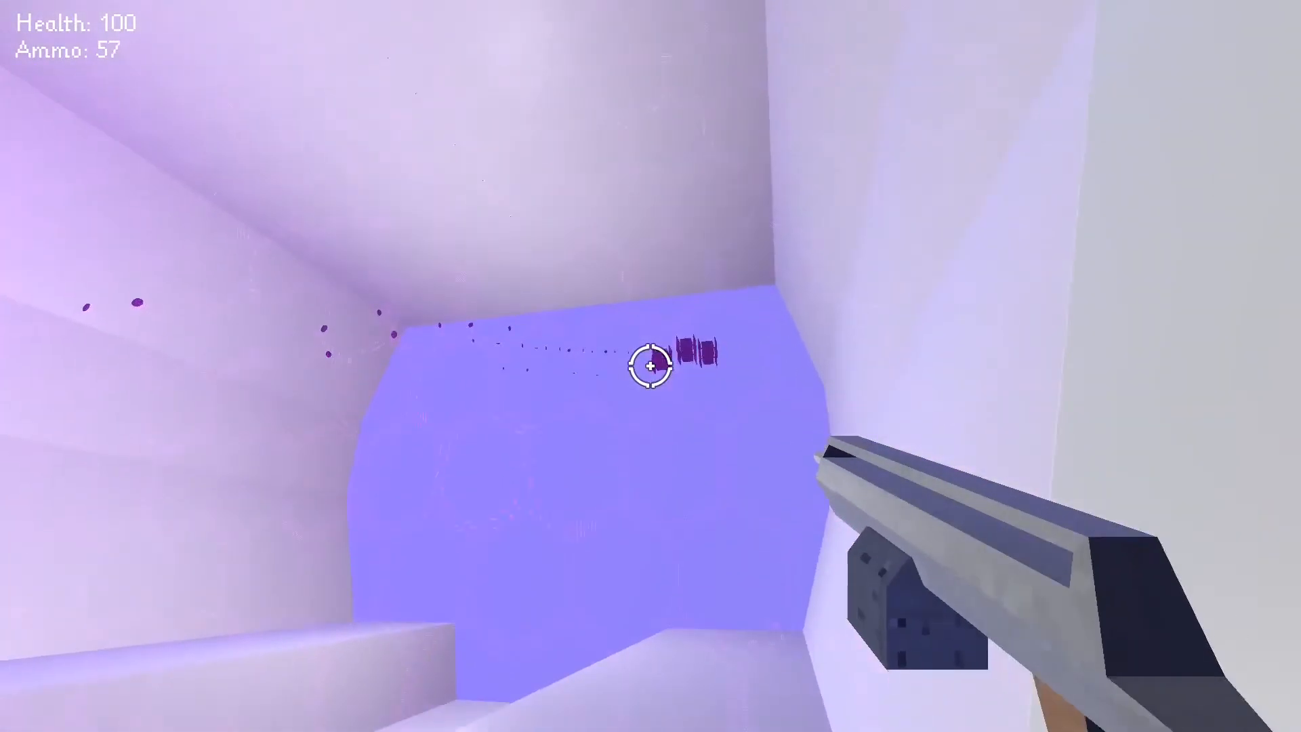
{"action": "left_click", "coordinate": [650, 368]}
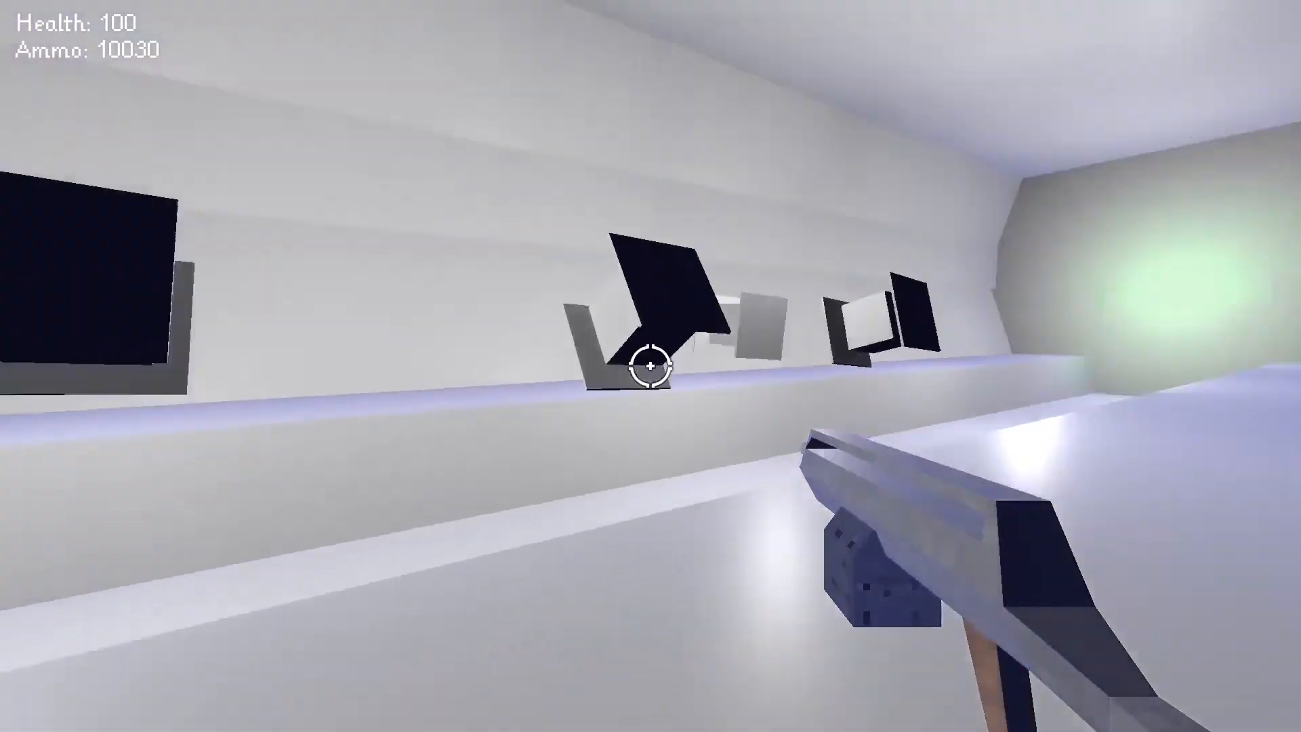
{"action": "mouse_move", "coordinate": [650, 366]}
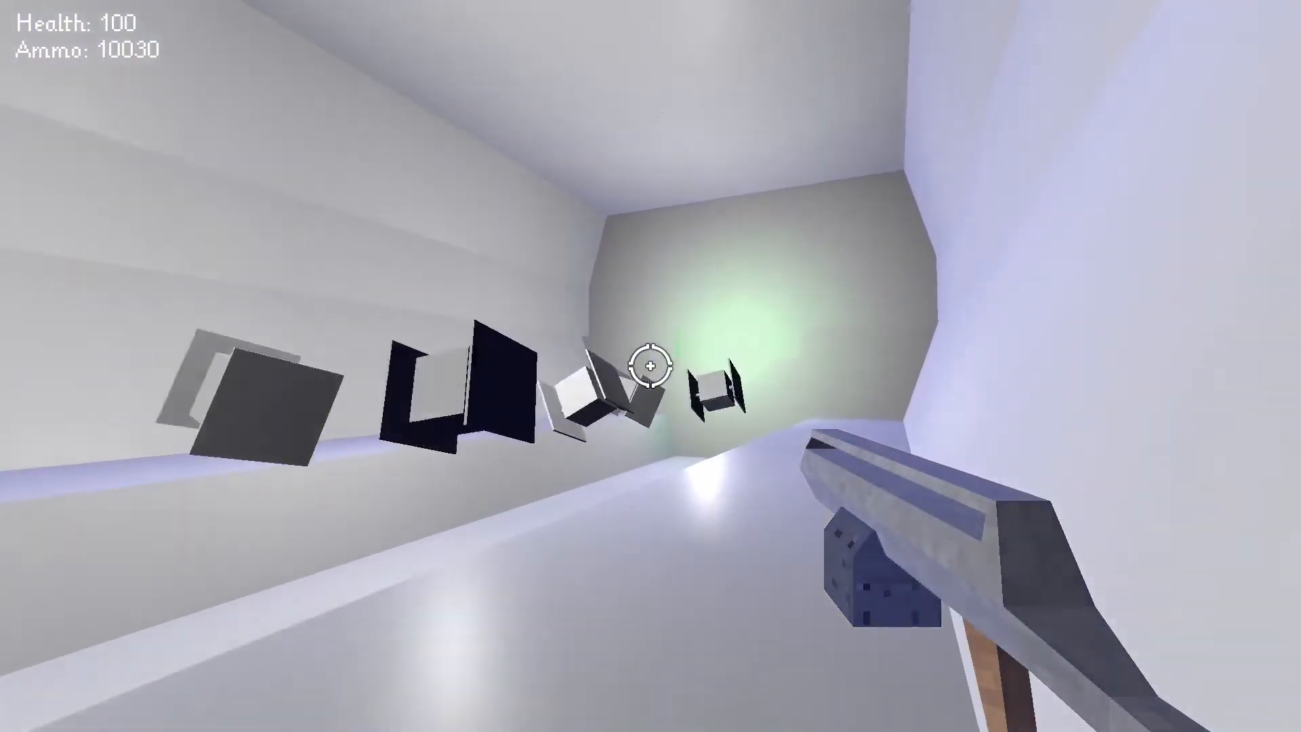
Spray machine-gun fire into the grey drones along the tunnel wall
{"action": "left_click", "coordinate": [651, 366]}
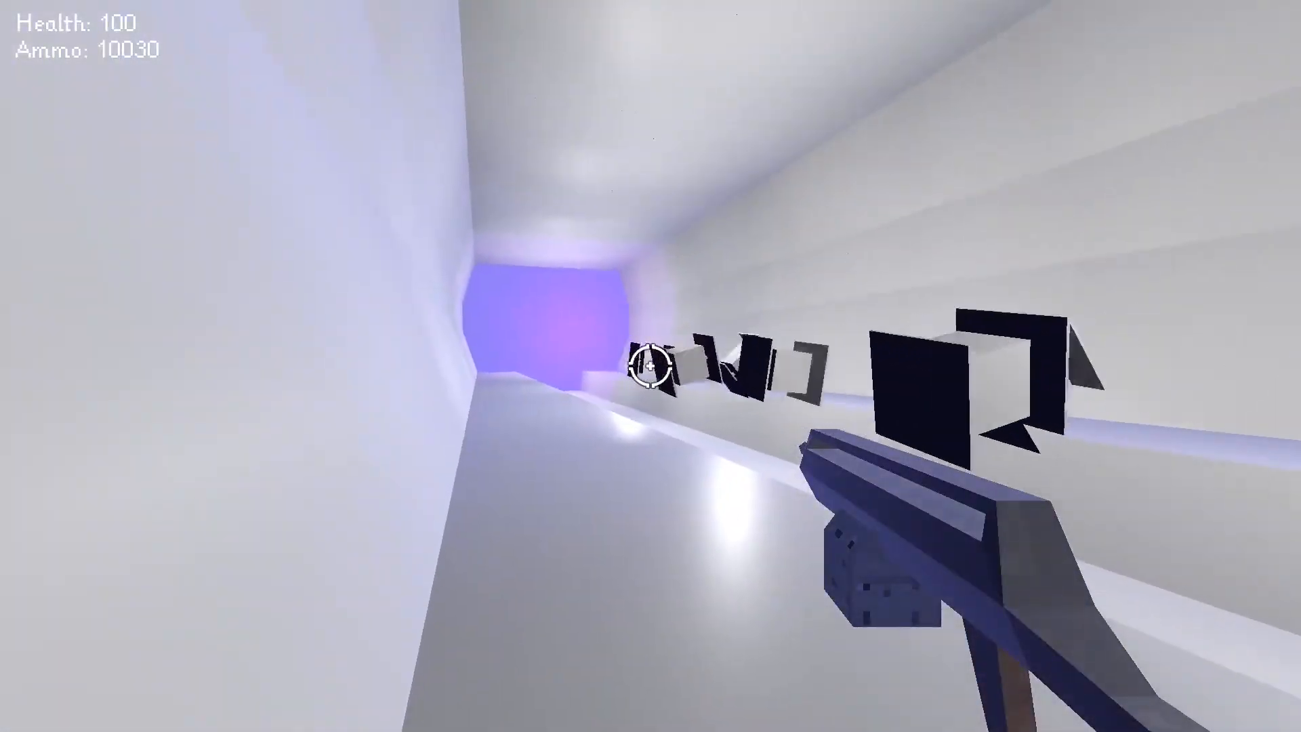
{"action": "left_click", "coordinate": [650, 366]}
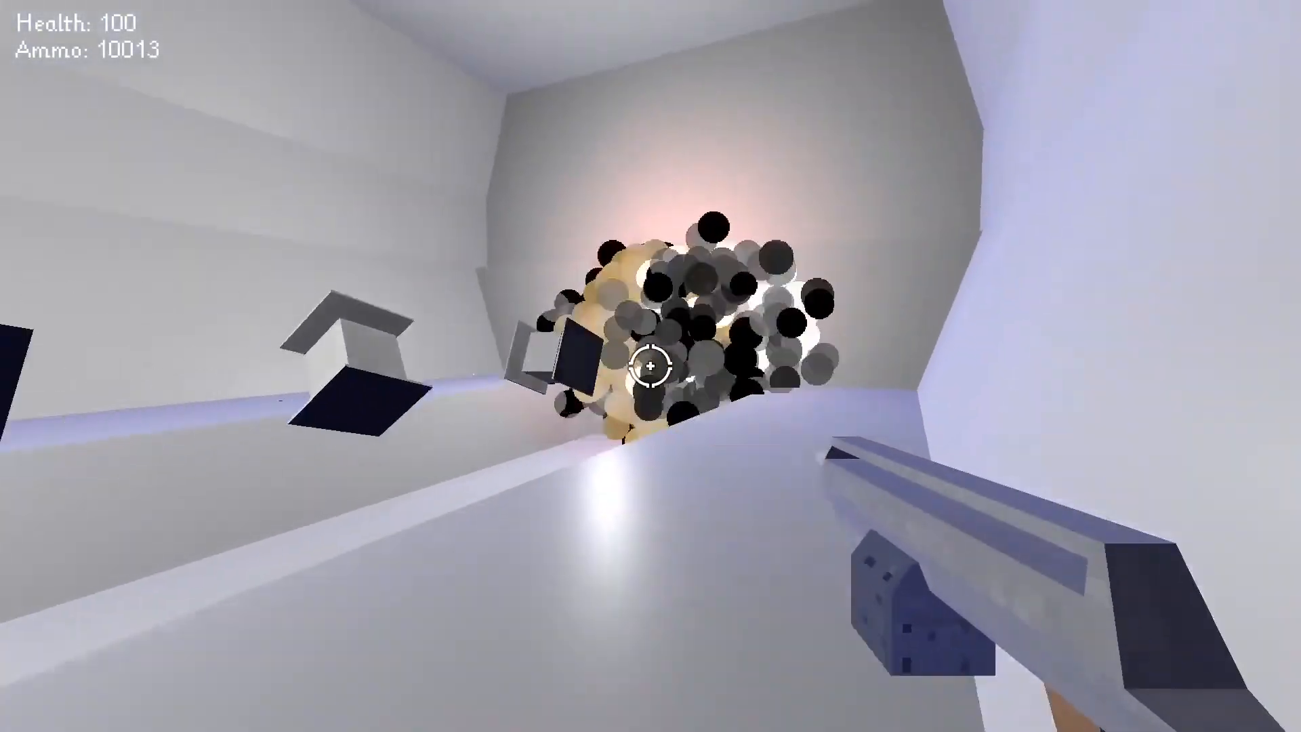
{"action": "left_click", "coordinate": [650, 366]}
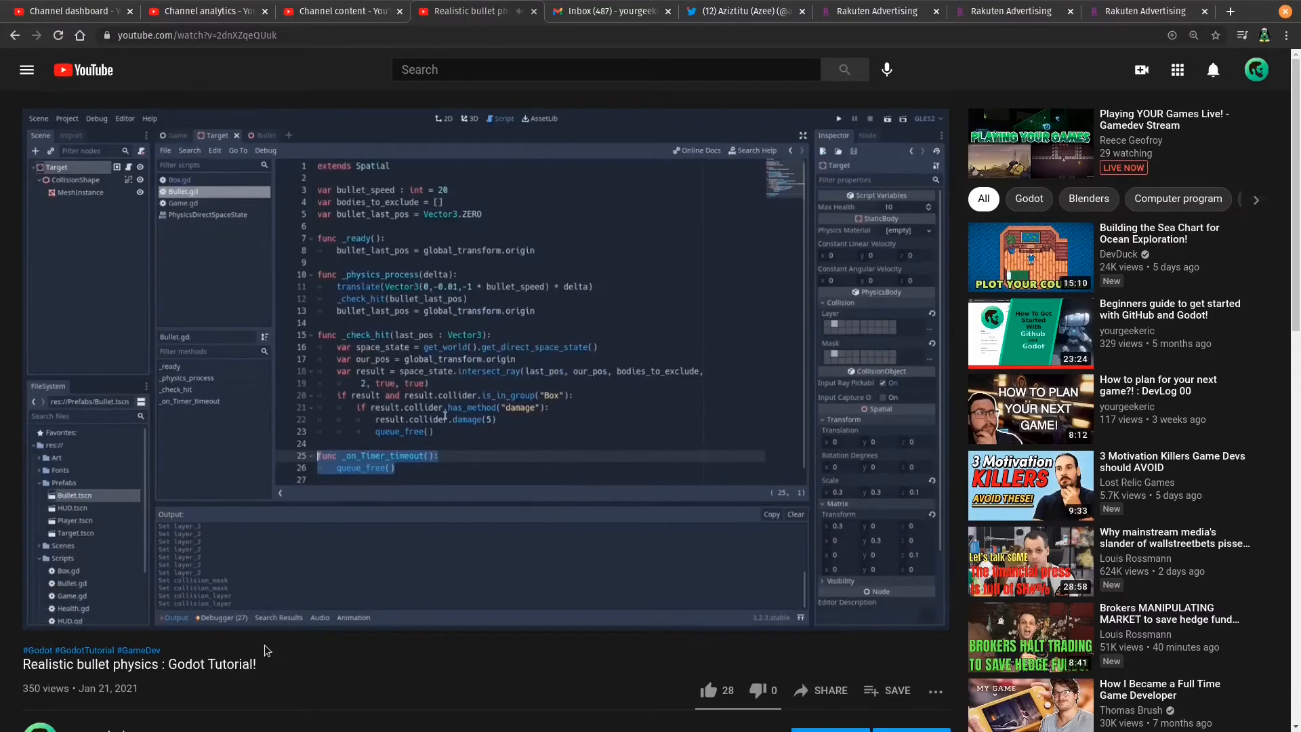
{"action": "mouse_move", "coordinate": [838, 119]}
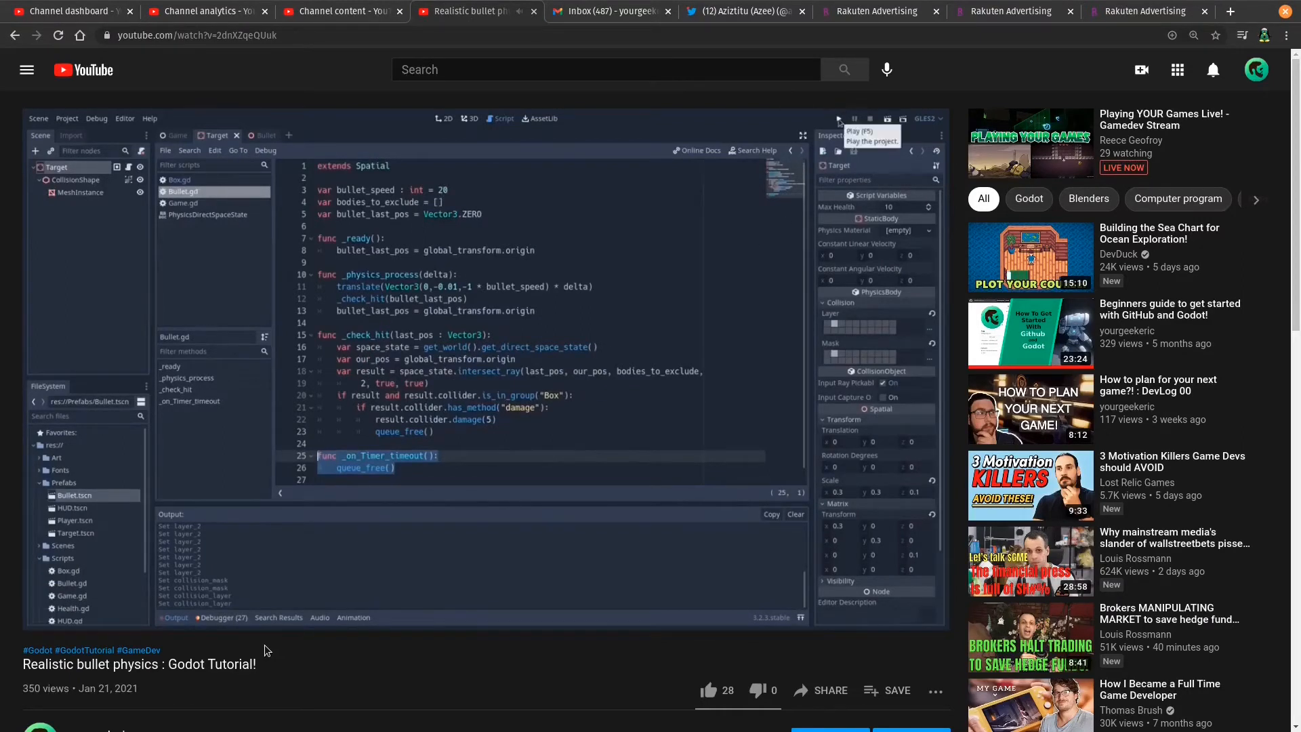
{"action": "left_click", "coordinate": [838, 118]}
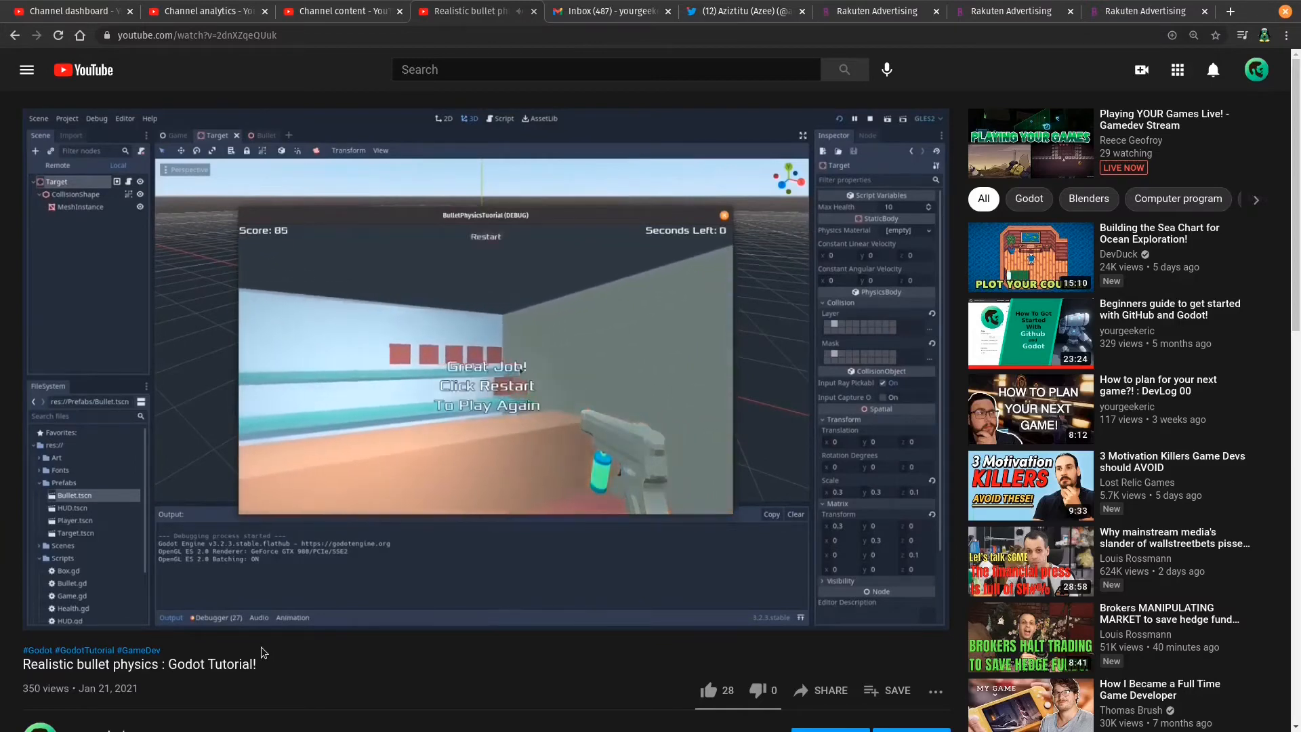
{"action": "left_click", "coordinate": [870, 118]}
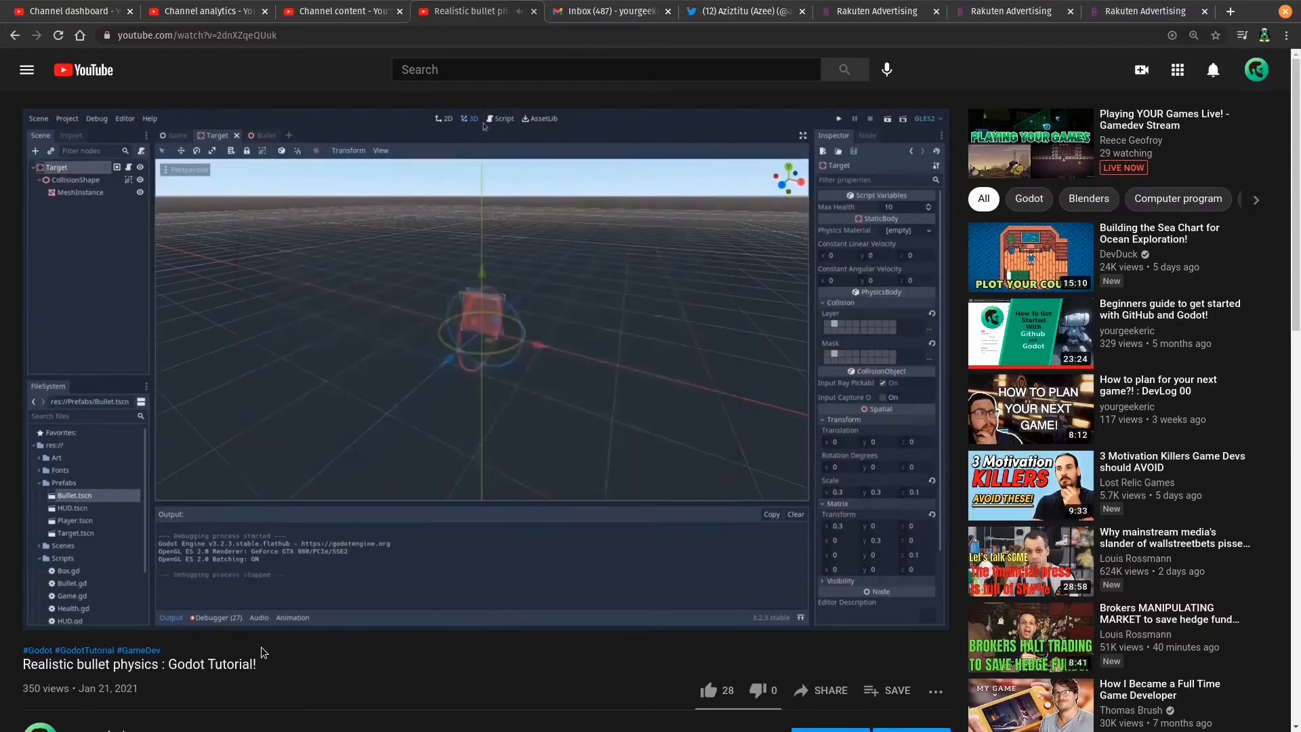
{"action": "left_click", "coordinate": [500, 118]}
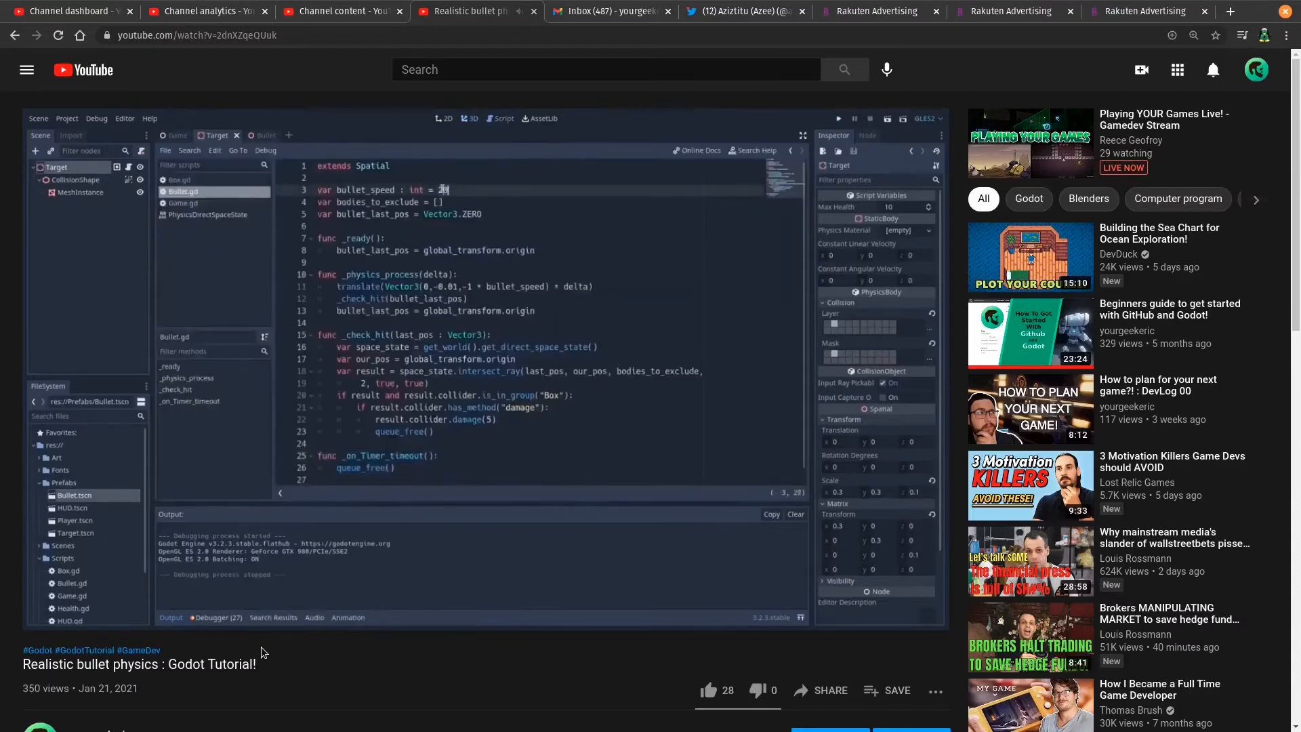
{"action": "mouse_move", "coordinate": [299, 643]}
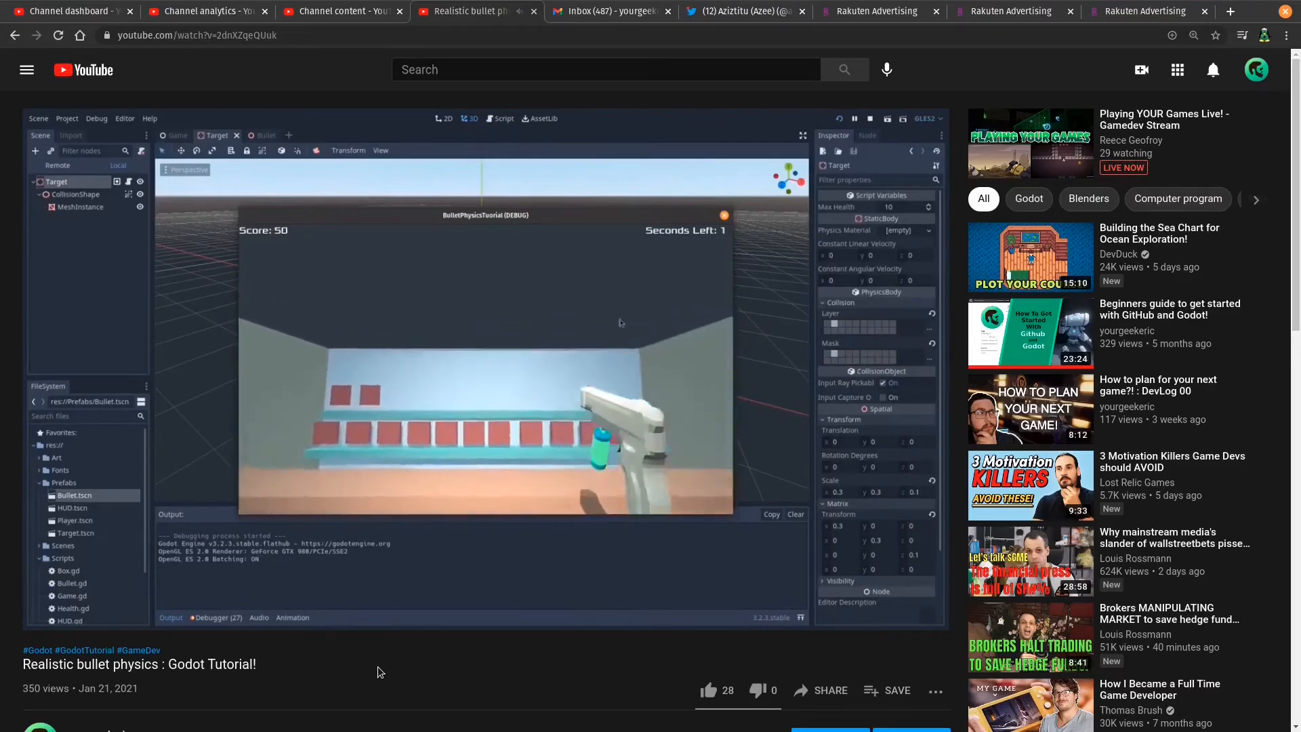
{"action": "left_click", "coordinate": [502, 118]}
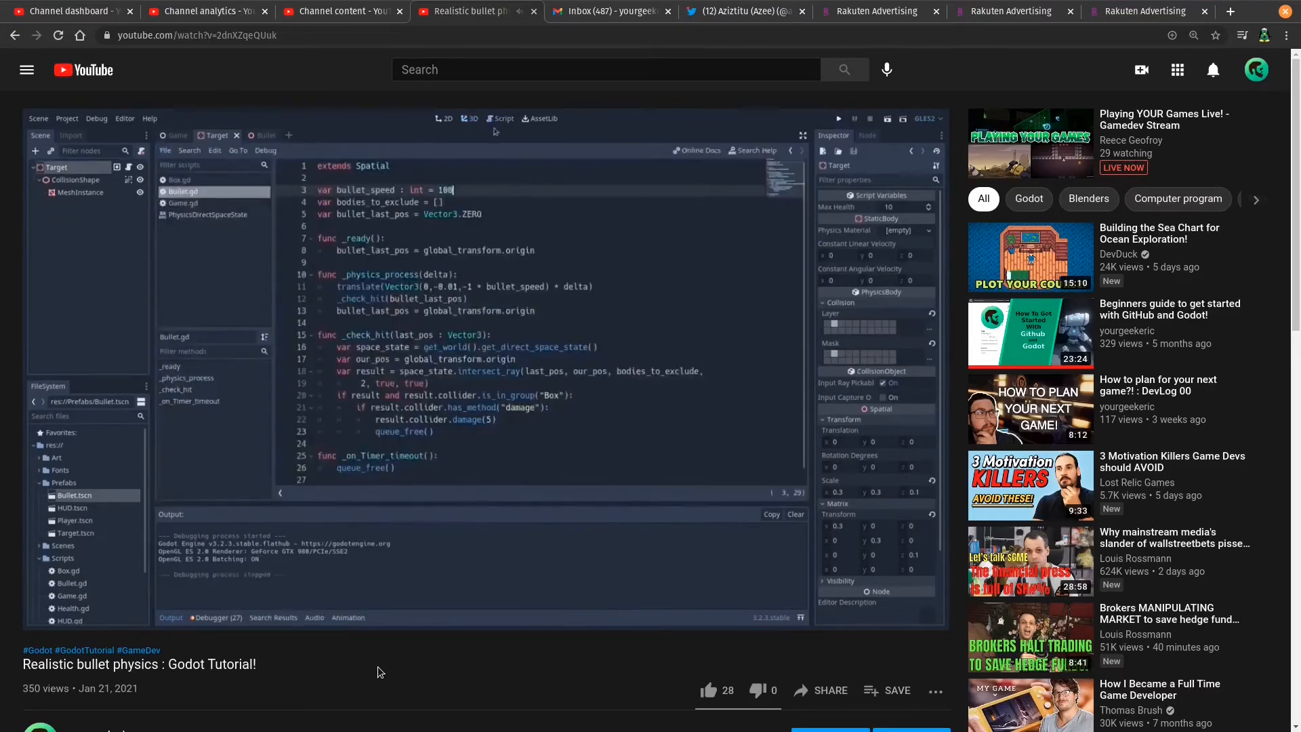